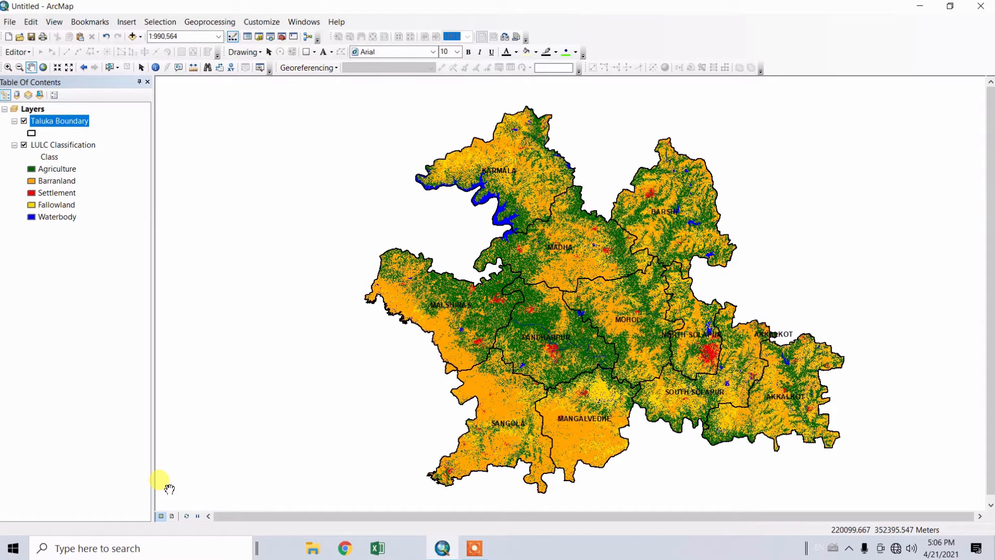
mouse_move(160, 516)
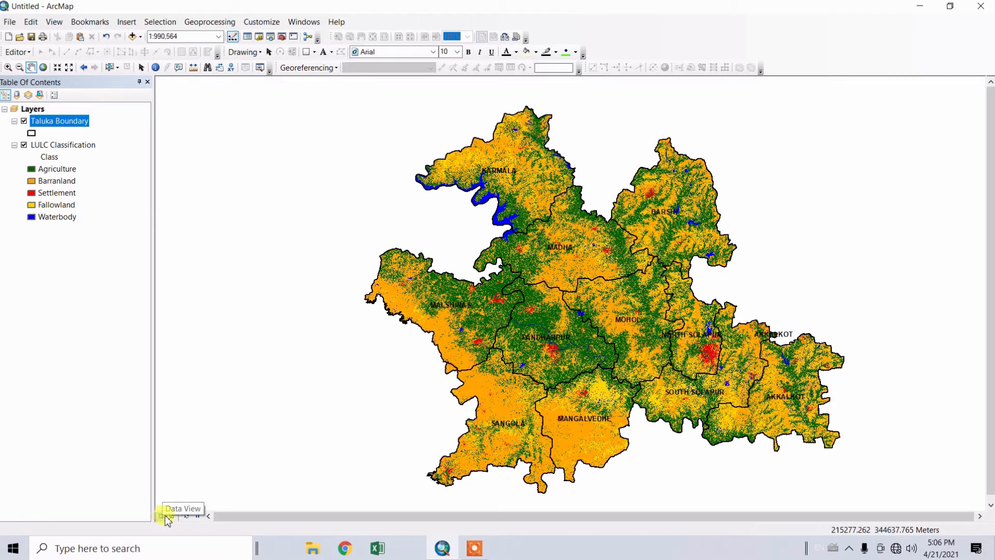
mouse_move(176, 515)
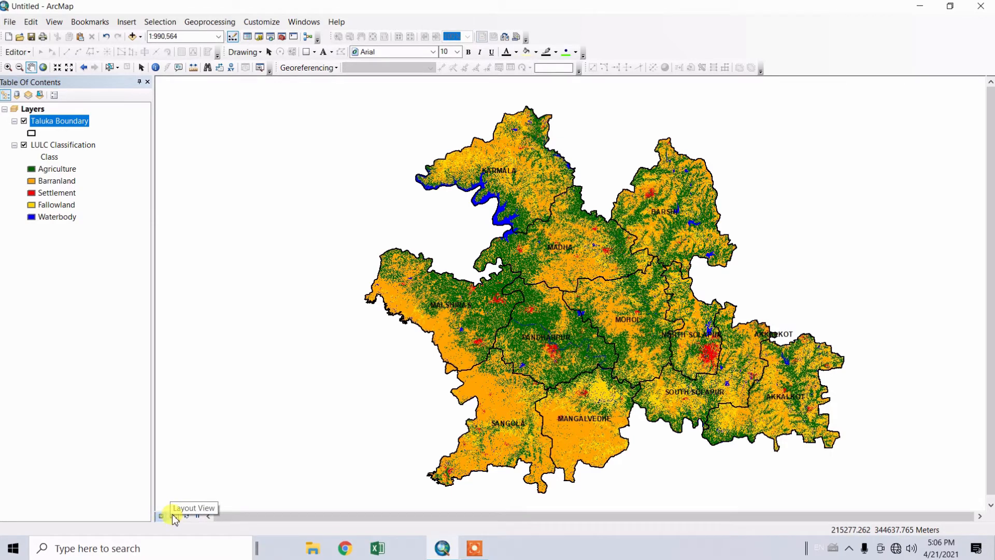
Step: Switch the land-use map from data view to layout view
left_click(161, 515)
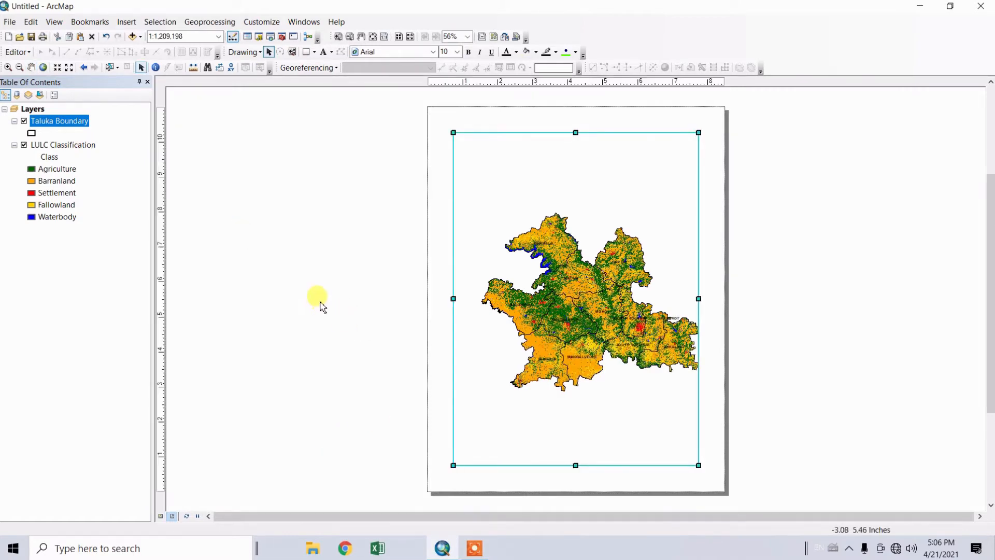
mouse_move(10, 22)
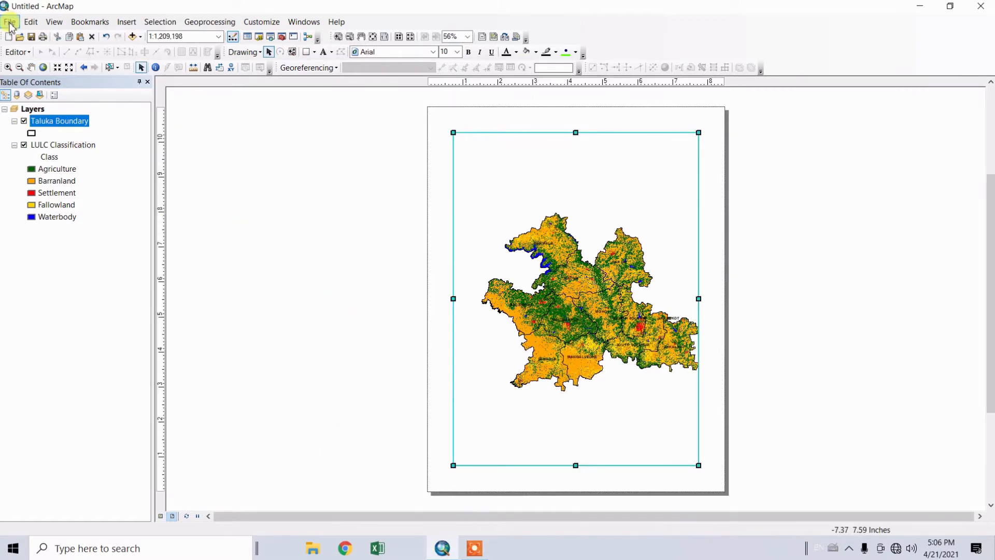
Step: Set the page to A0 landscape on the HP Designjet printer, scaling map elements proportionally
left_click(10, 22)
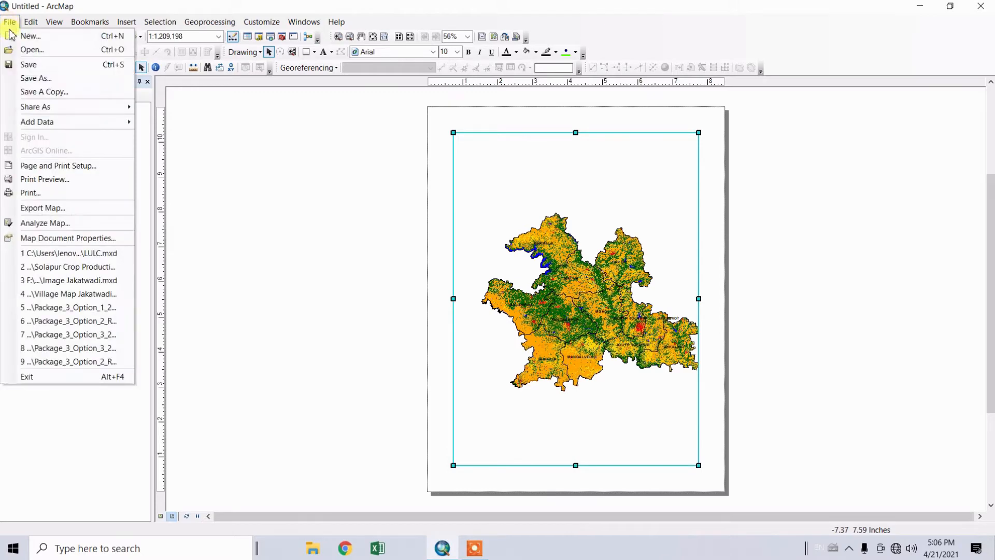
mouse_move(57, 166)
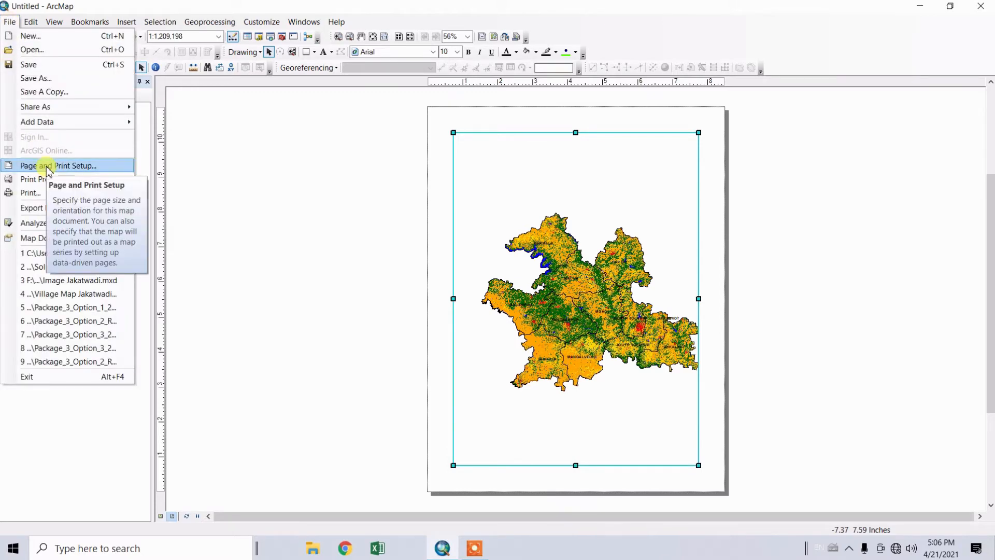
left_click(57, 166)
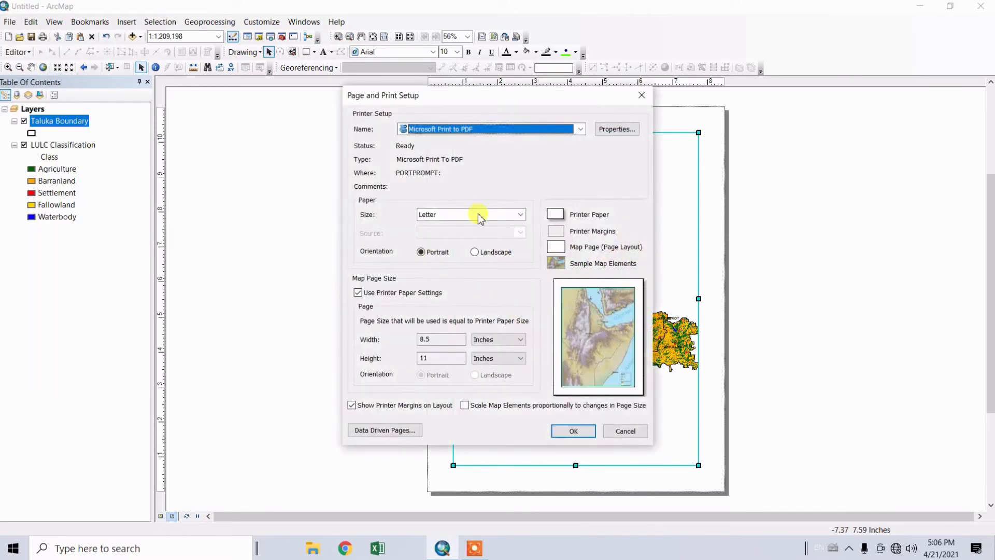
left_click(578, 129)
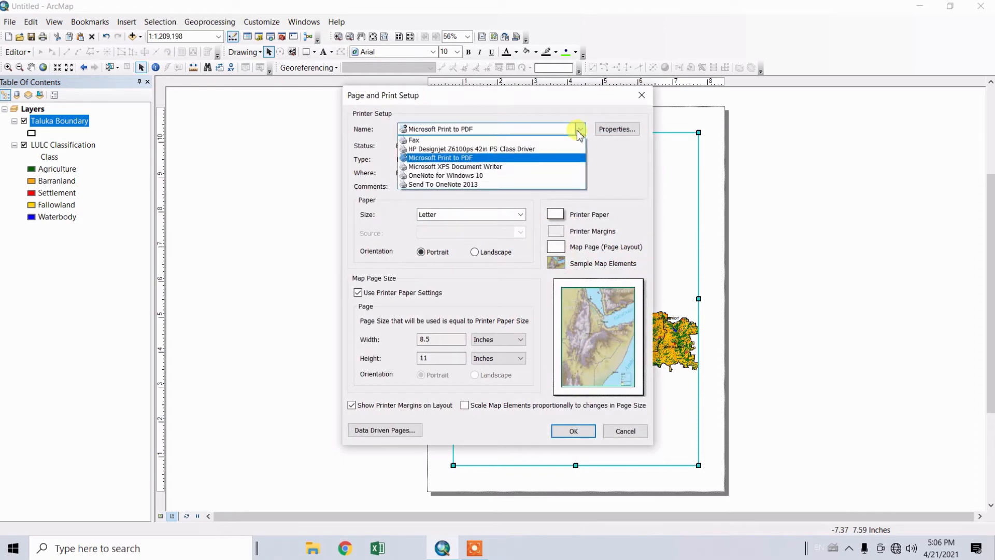
mouse_move(519, 148)
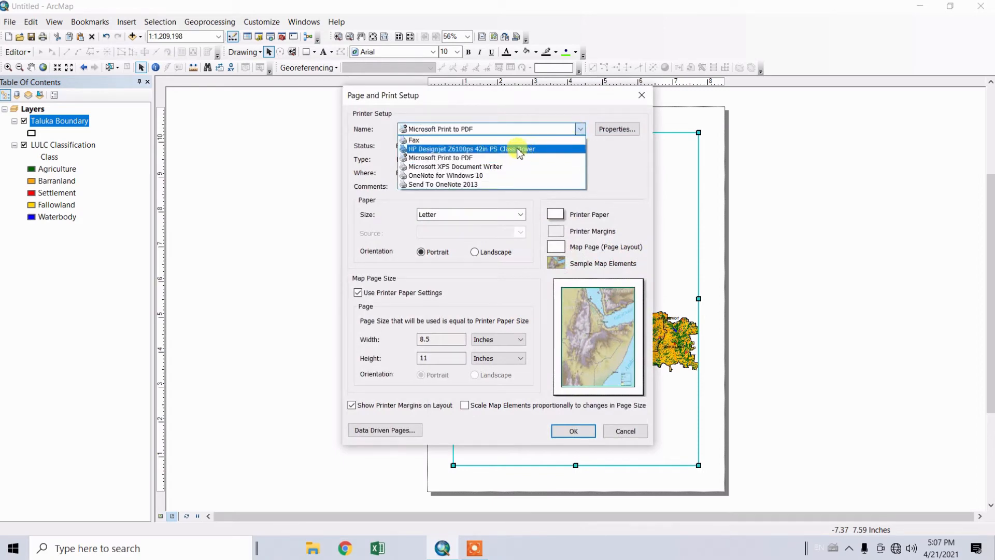
left_click(464, 148)
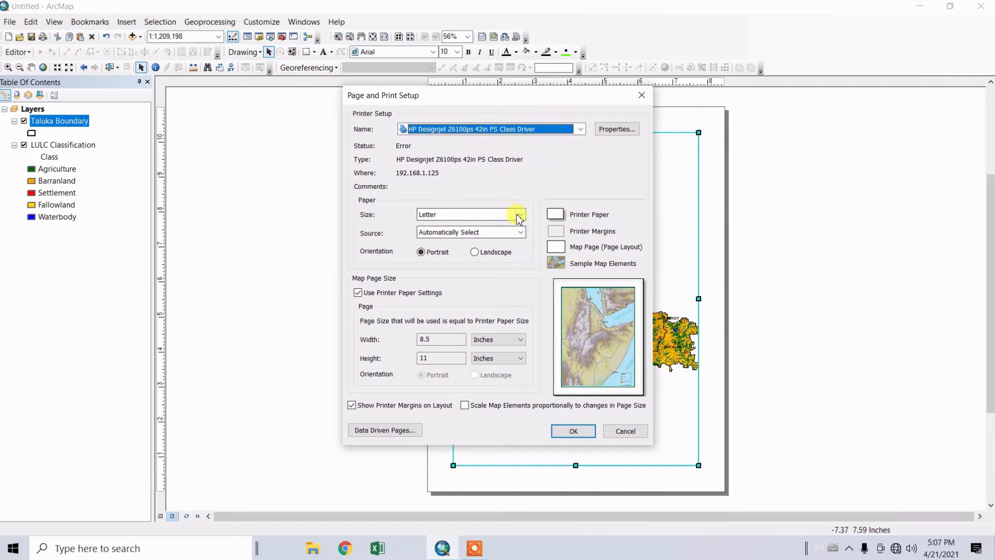
left_click(519, 214)
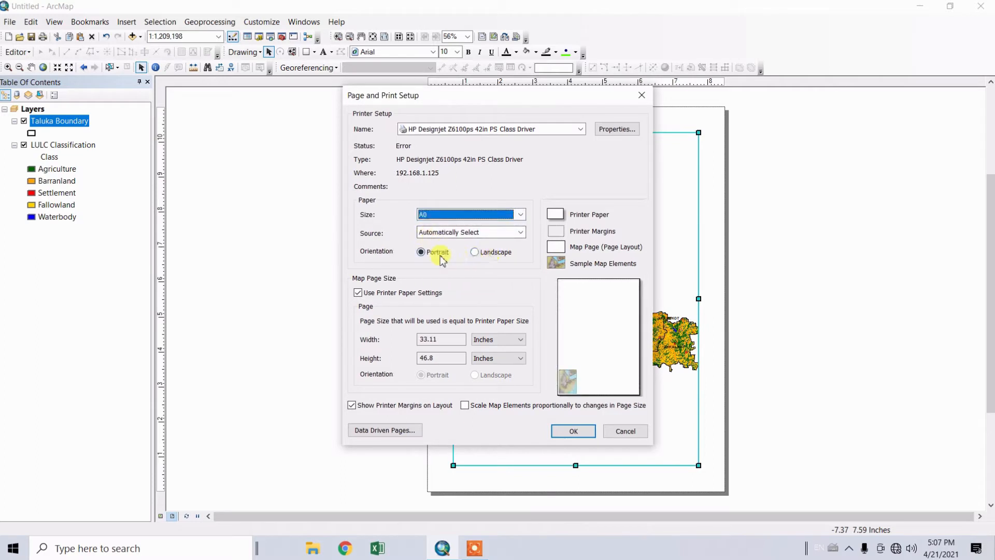
mouse_move(488, 254)
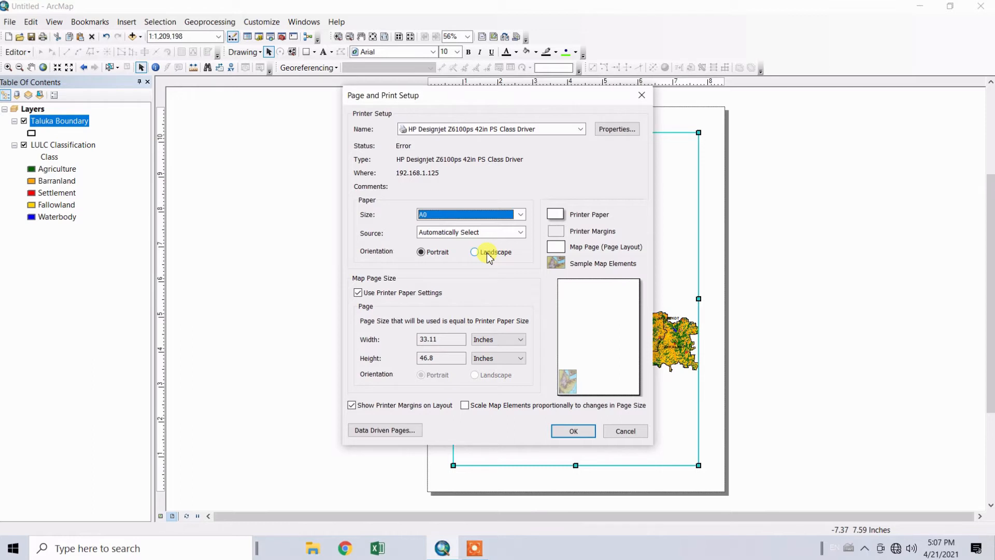
left_click(474, 252)
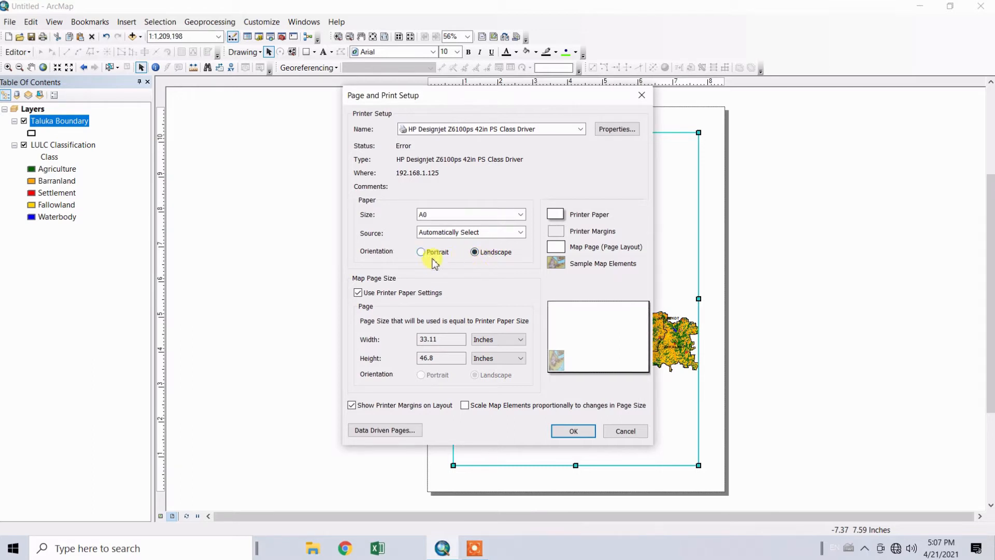
mouse_move(481, 407)
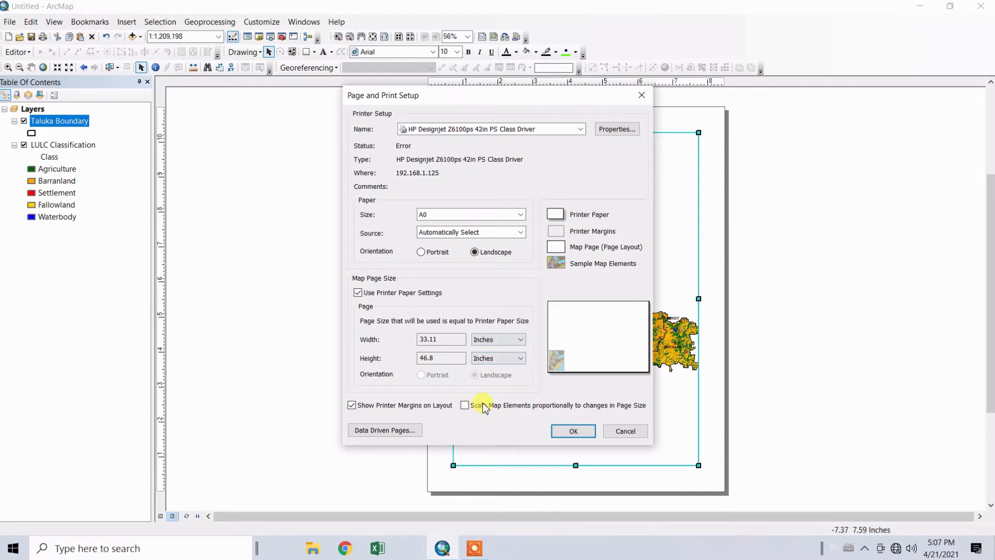
left_click(464, 405)
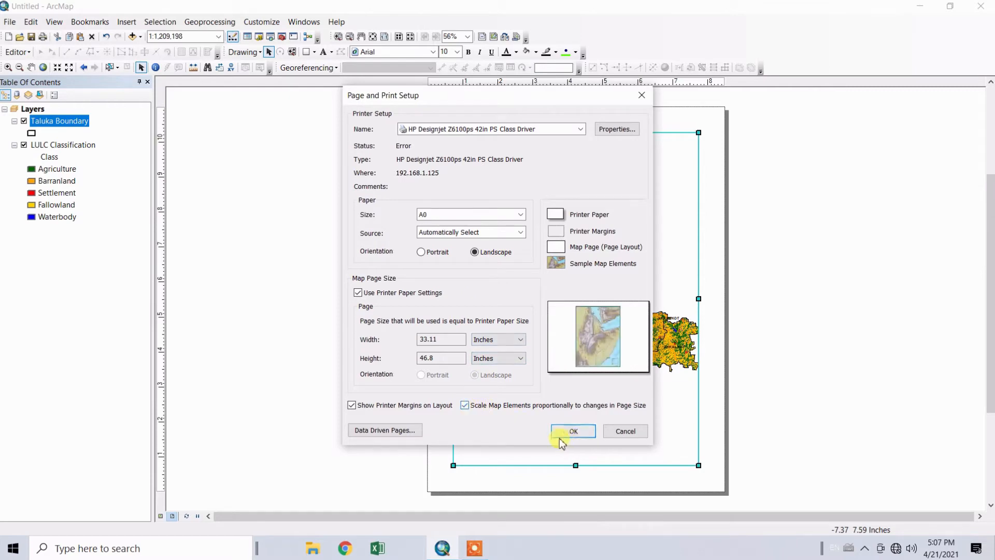
left_click(572, 431)
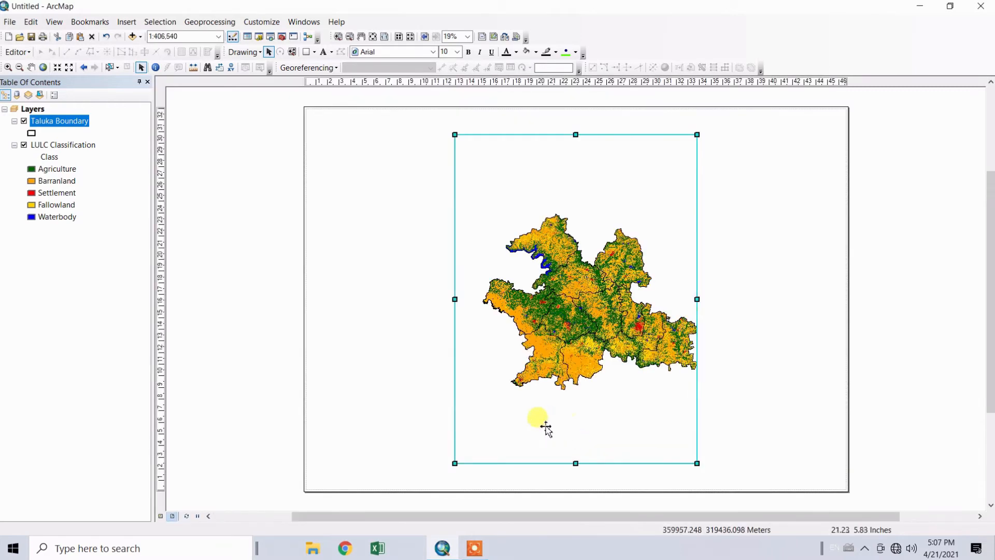
mouse_move(355, 474)
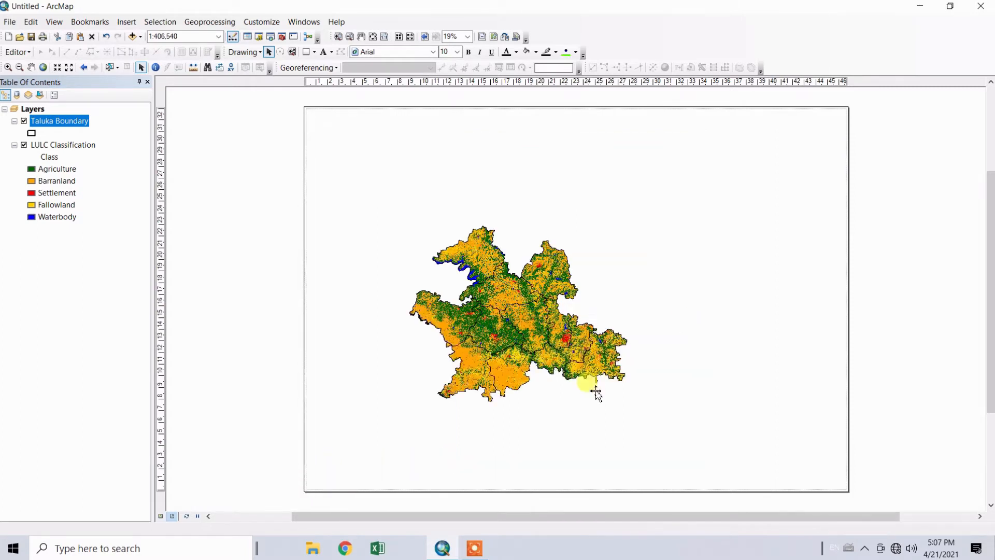
Step: Select the data frame so it can be stretched across the landscape page
left_click(583, 387)
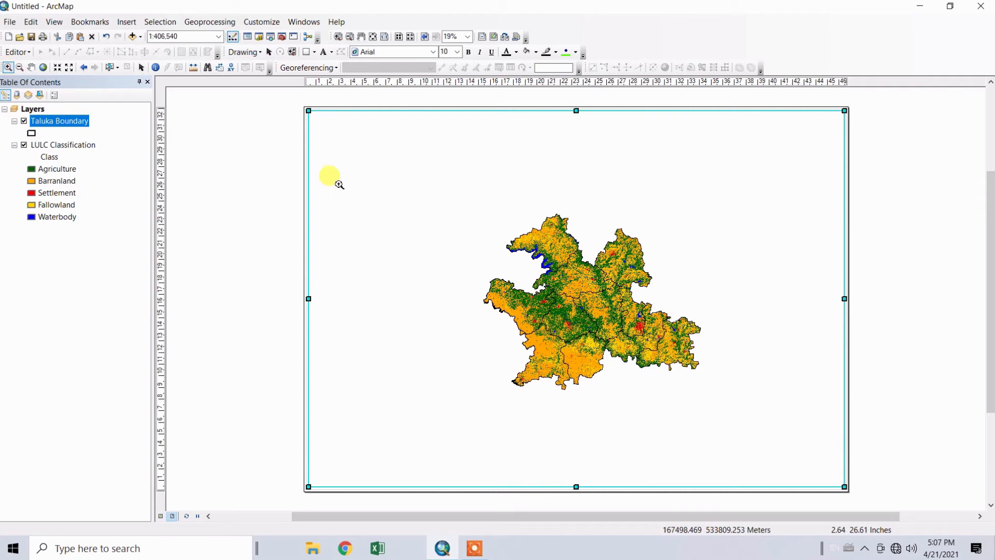
mouse_move(706, 373)
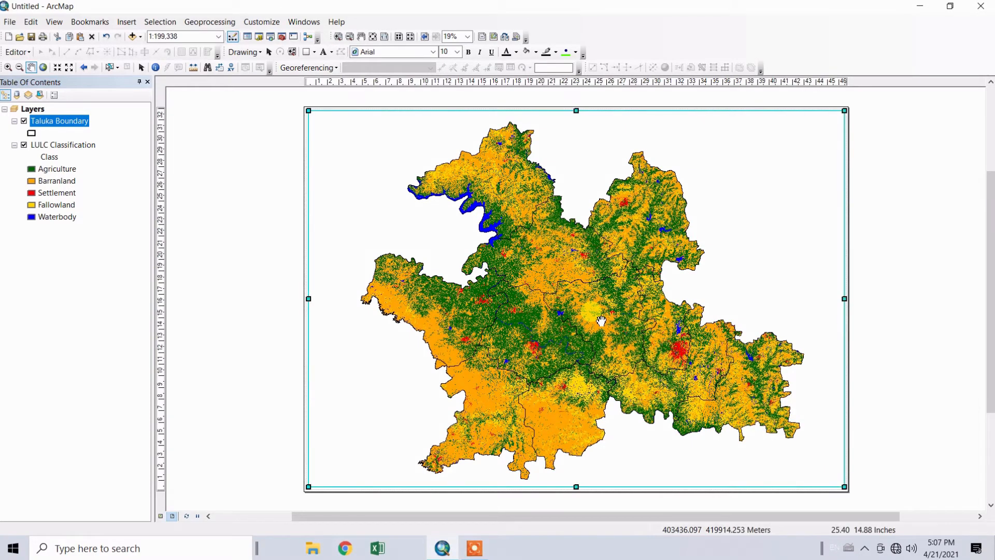
mouse_move(168, 36)
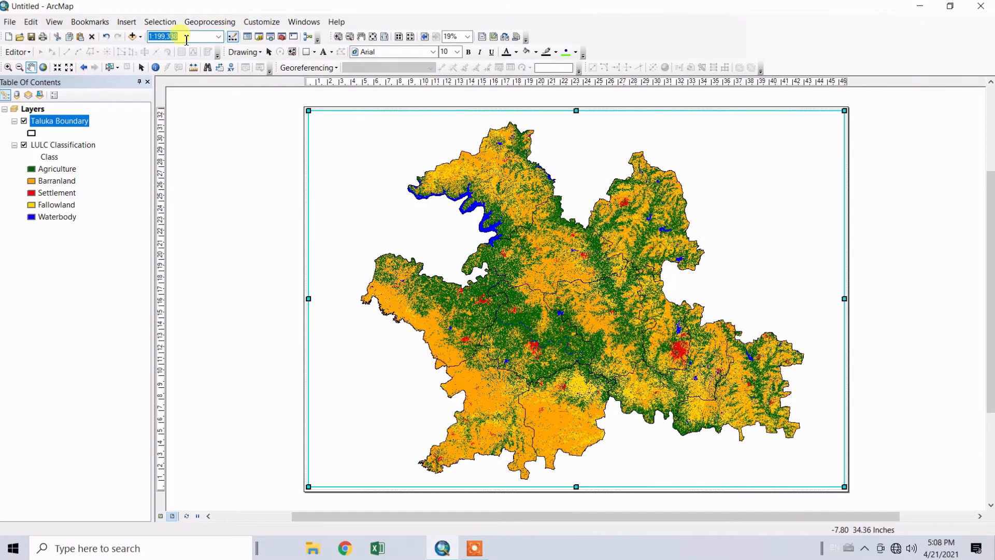
Step: Enter 1:200,000 as the map scale
type("200,000")
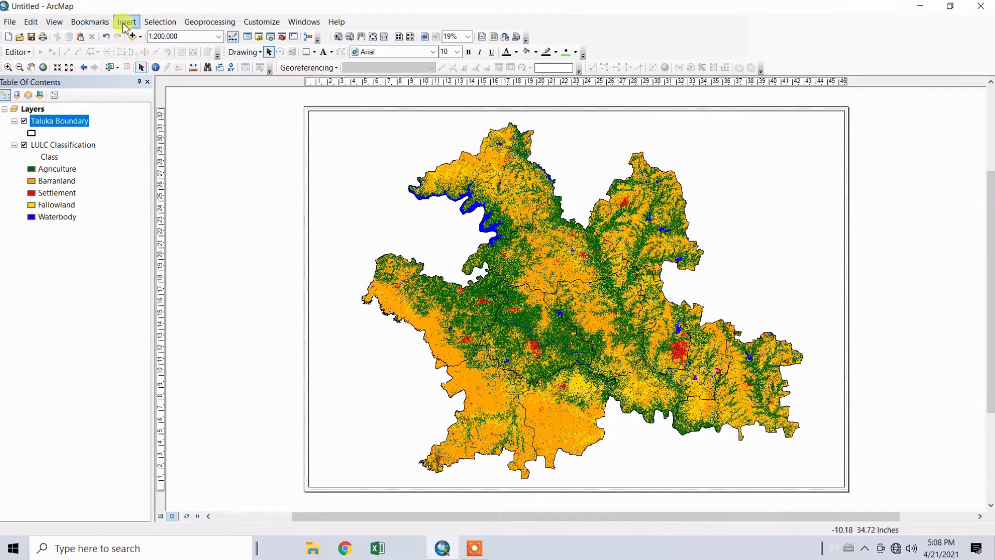
Step: Insert the title 'Land Use Land Cover Map' across the top of the layout
left_click(125, 22)
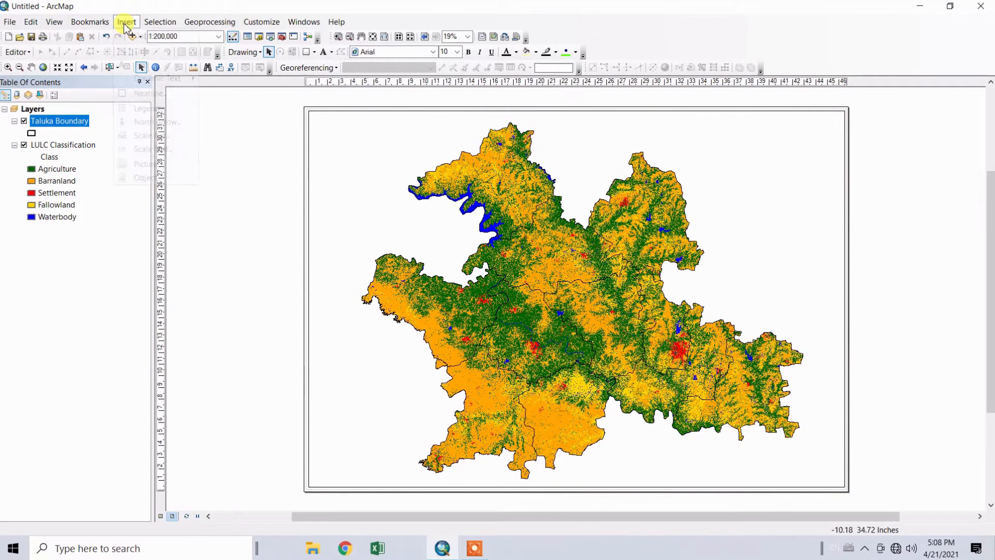
left_click(125, 22)
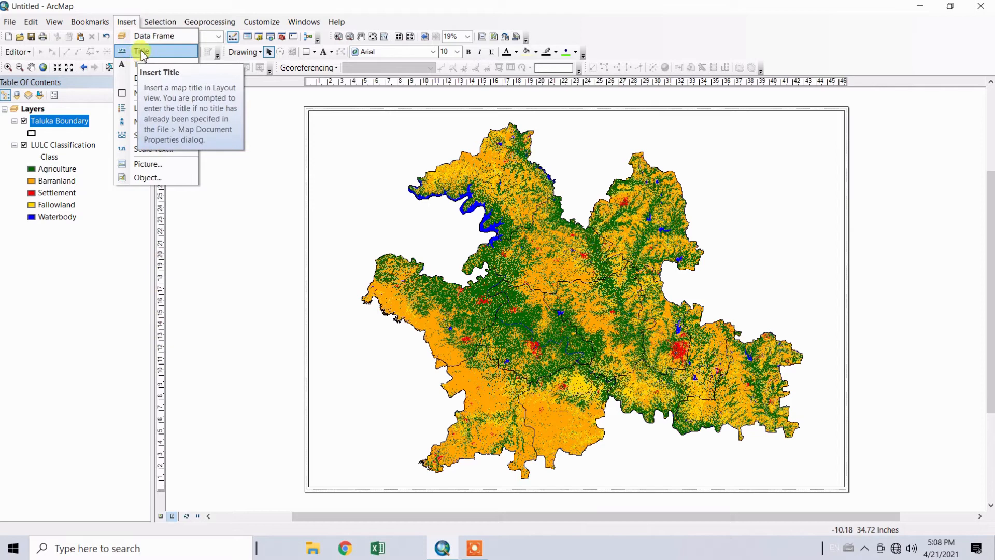
left_click(141, 52)
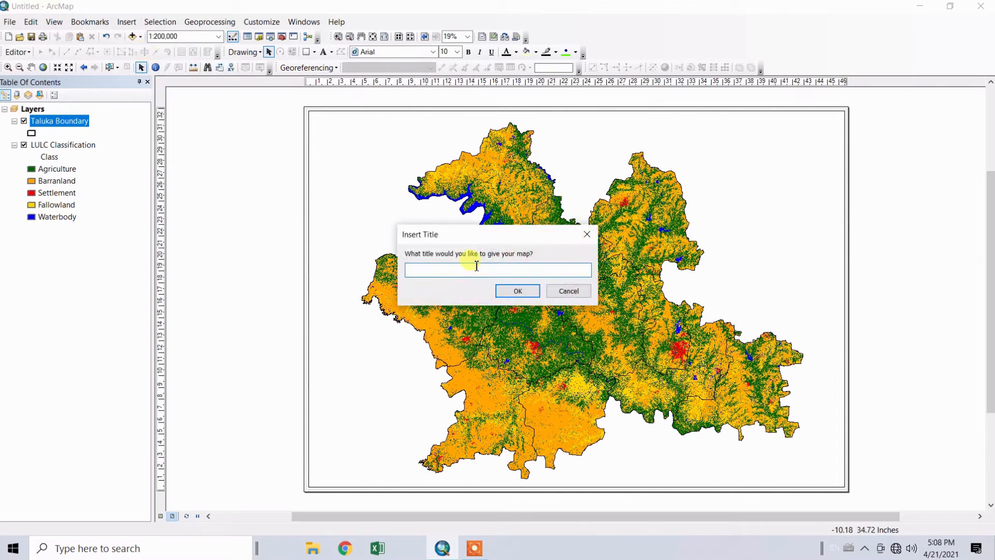
mouse_move(424, 270)
type("Land Use Land Cover Map")
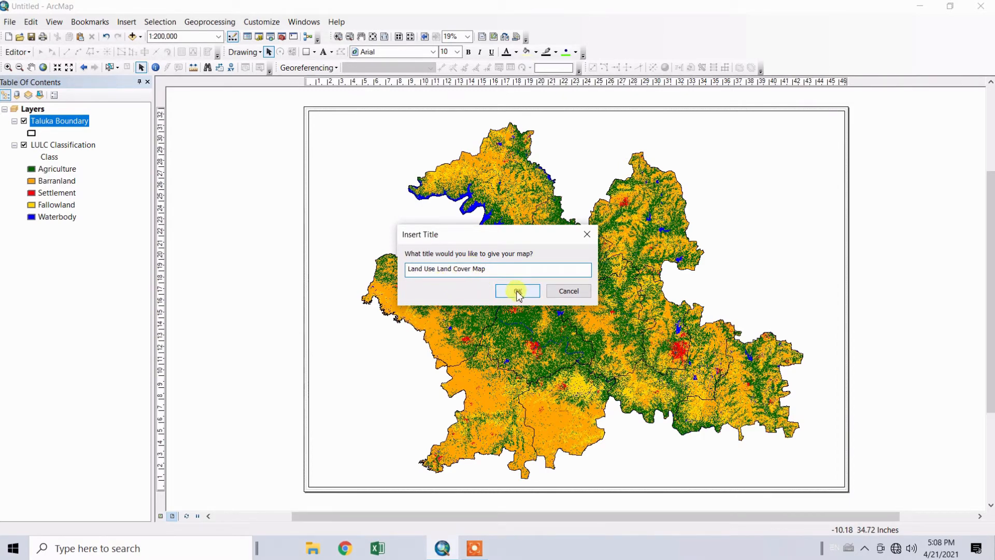
left_click(517, 290)
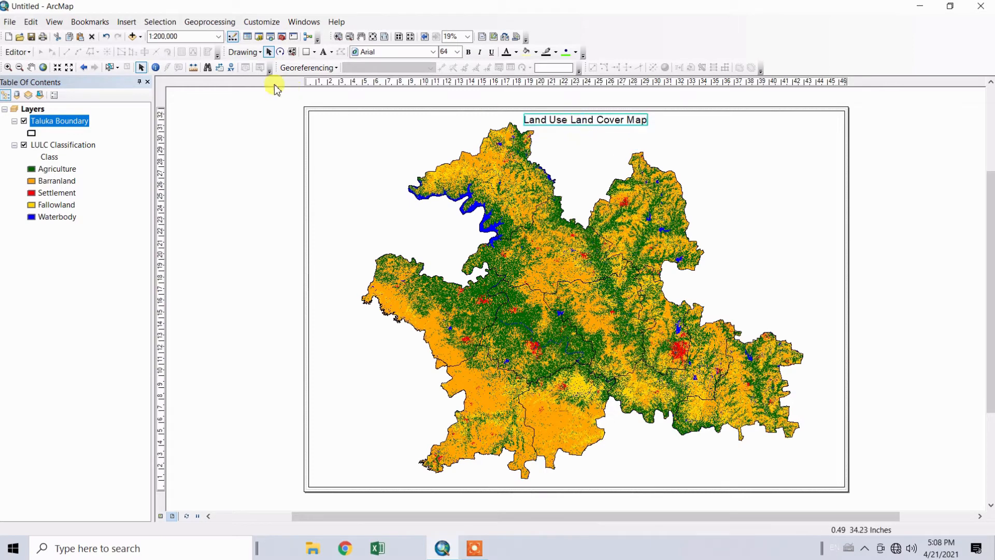
left_click(125, 21)
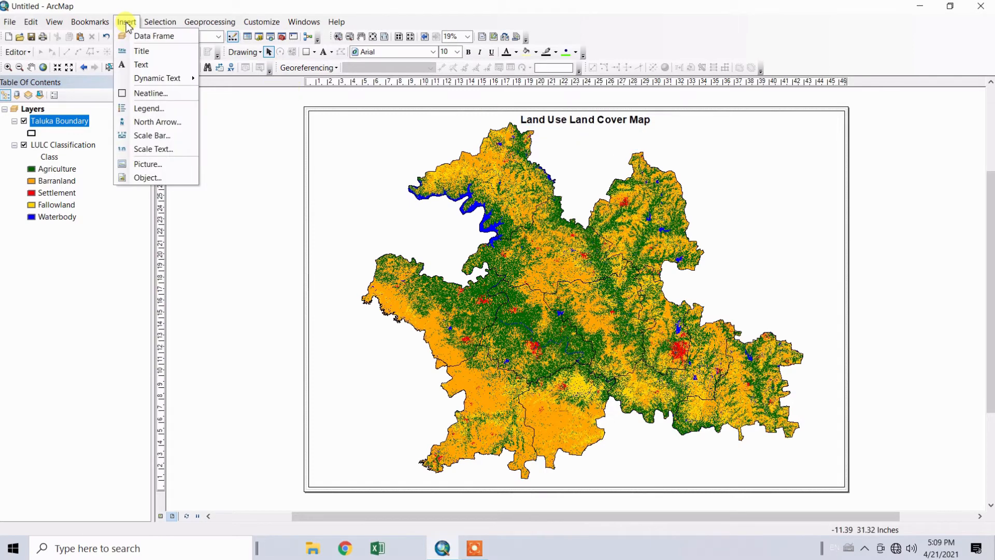
mouse_move(158, 123)
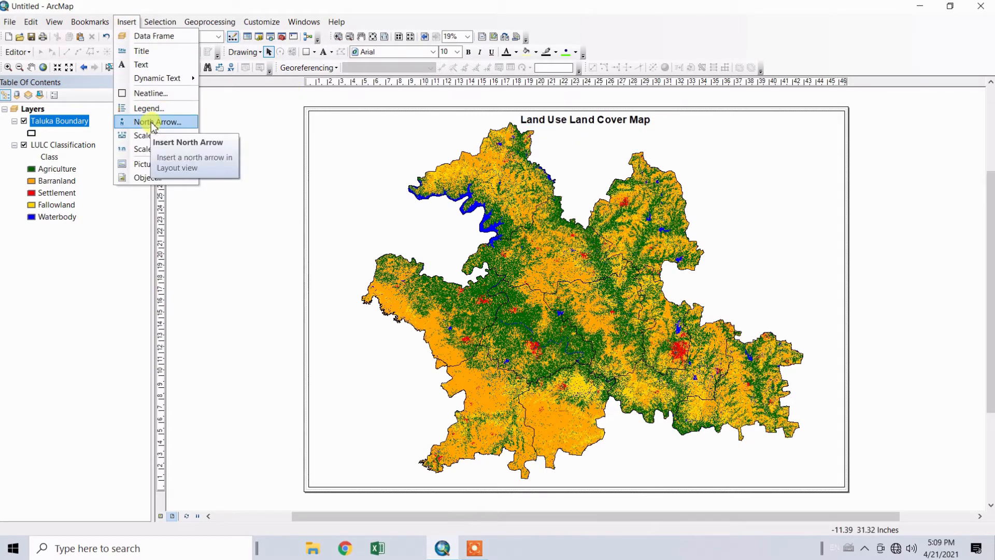
Step: Insert an ESRI North 8 north arrow near the top-right corner of the page
left_click(157, 123)
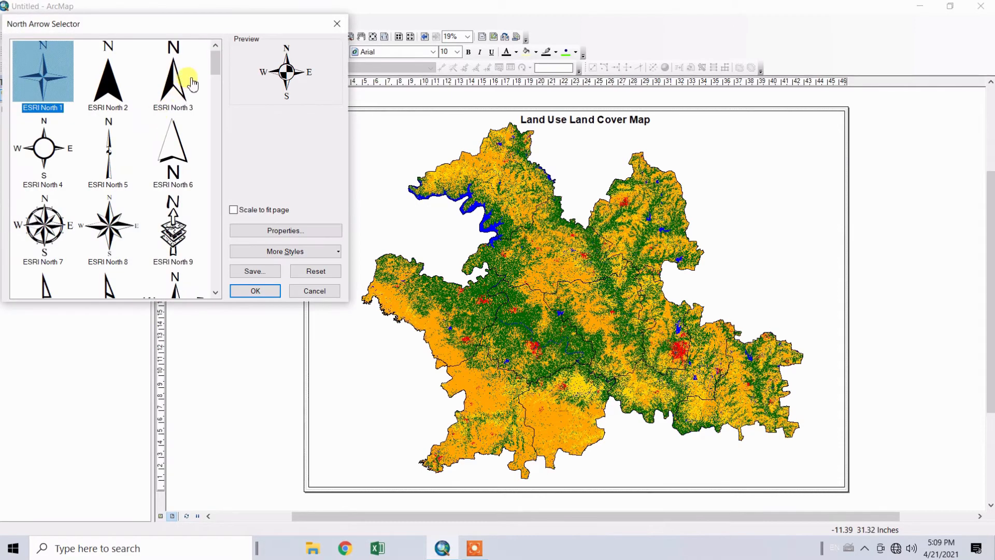
mouse_move(124, 212)
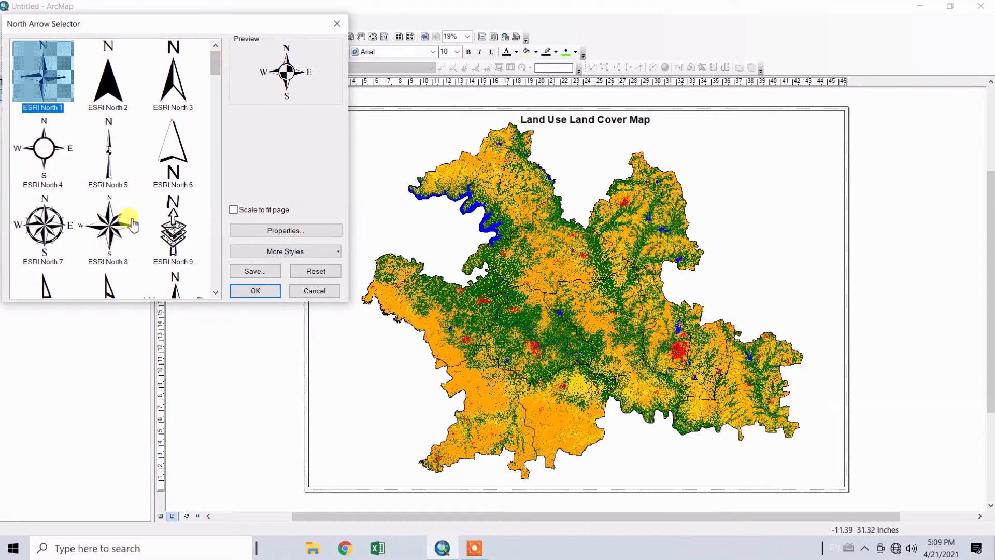
left_click(106, 224)
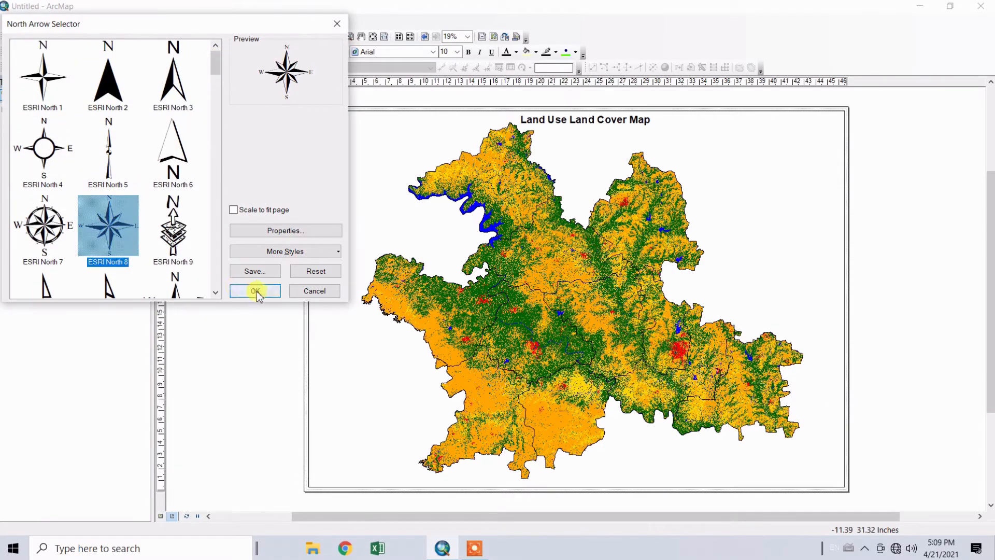
left_click(255, 291)
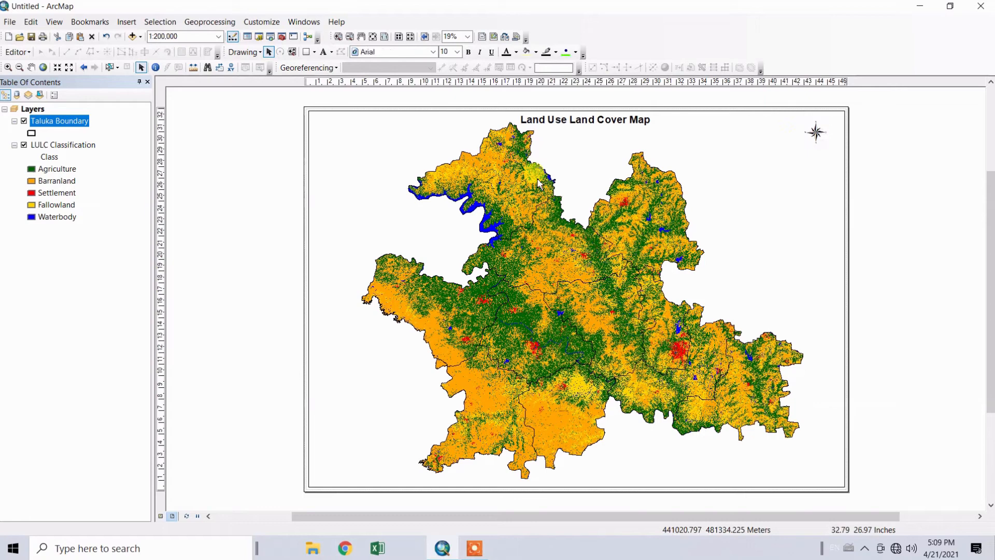
left_click(126, 21)
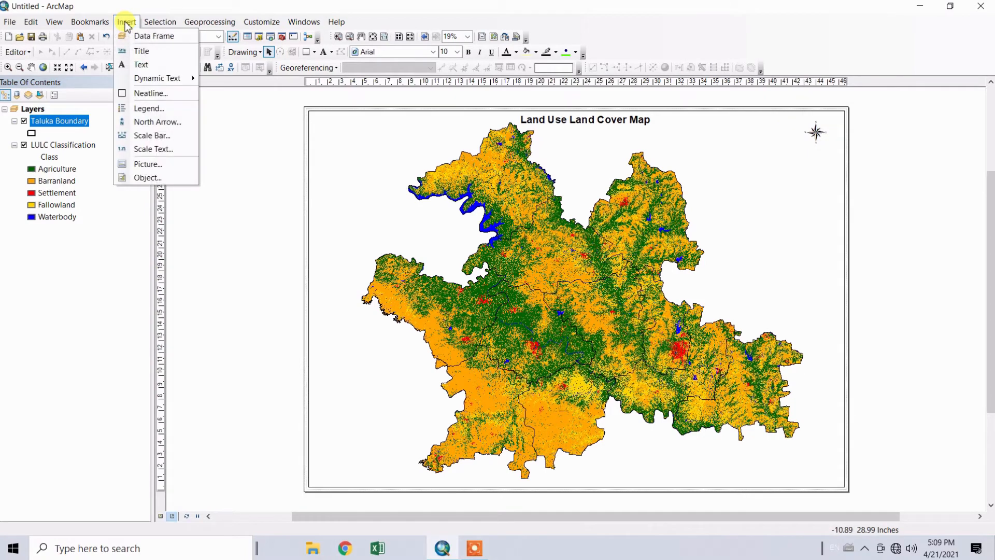
mouse_move(142, 51)
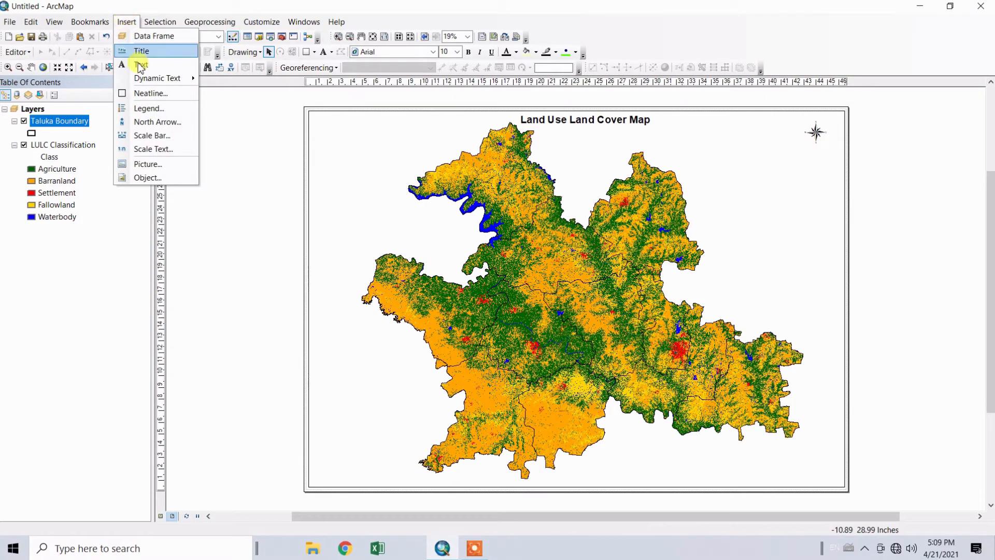
mouse_move(153, 148)
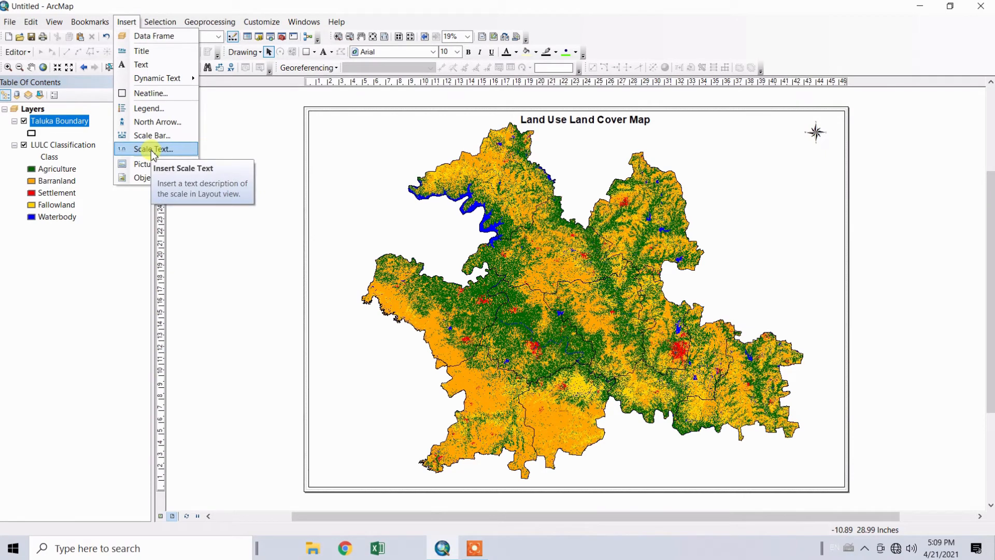
Step: Insert absolute scale text showing 1:200,000 below the north arrow
left_click(151, 148)
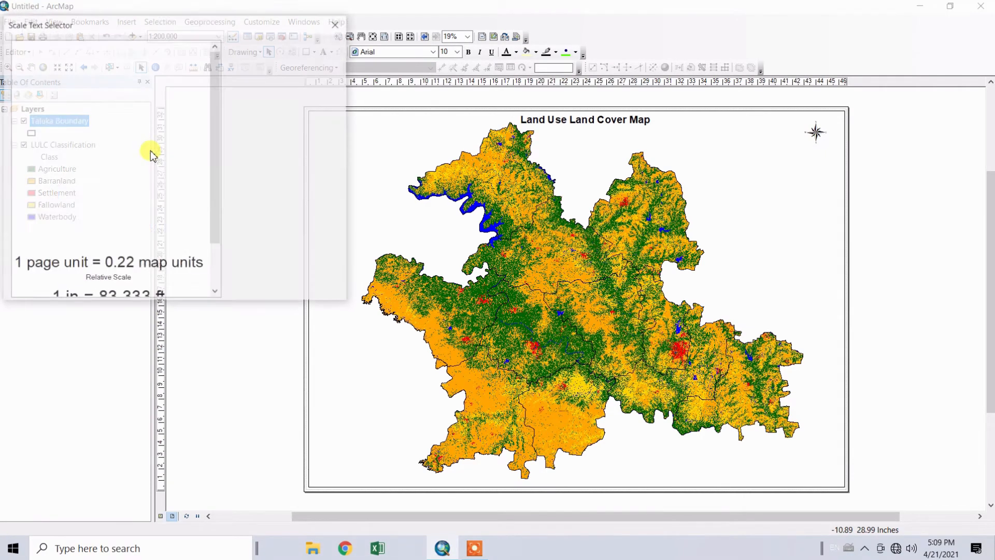
left_click(108, 86)
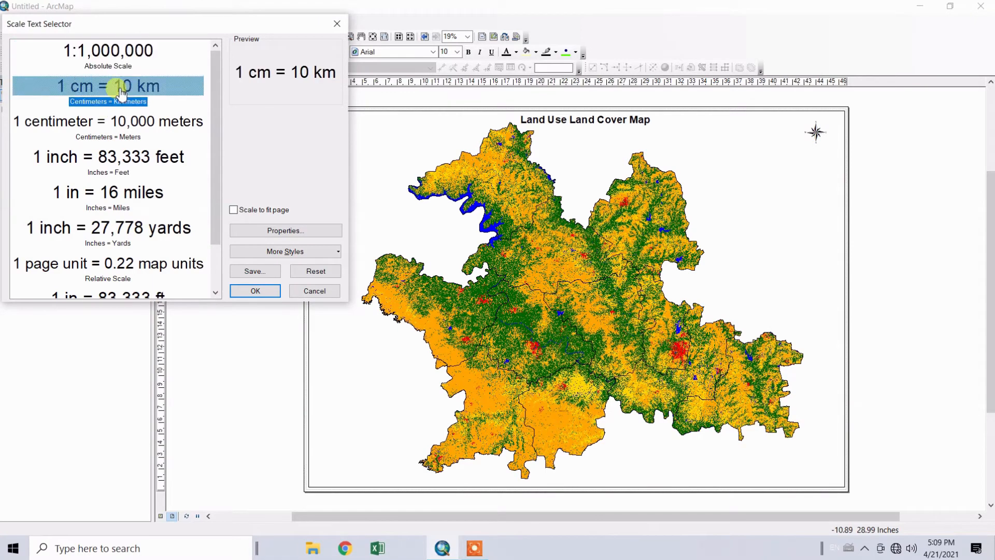
left_click(107, 51)
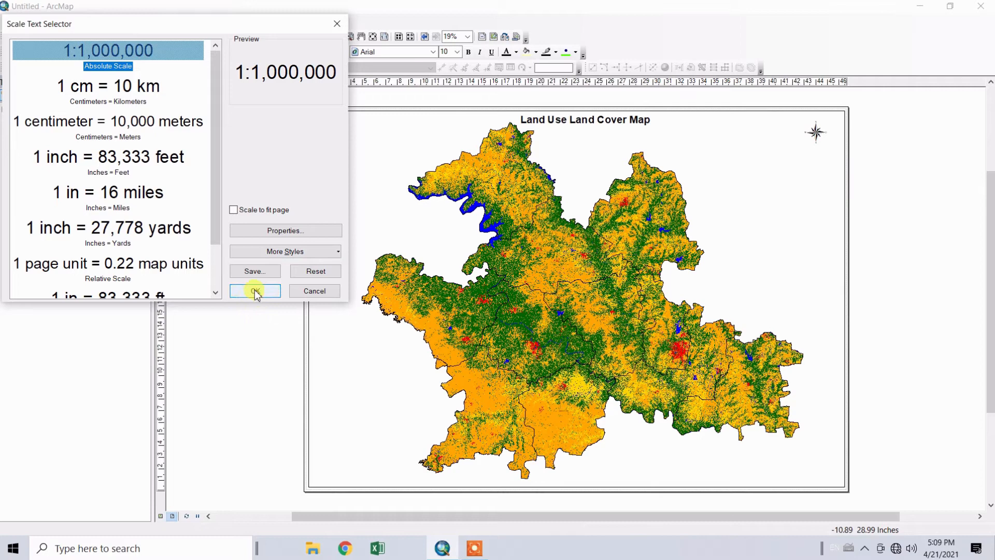
left_click(255, 291)
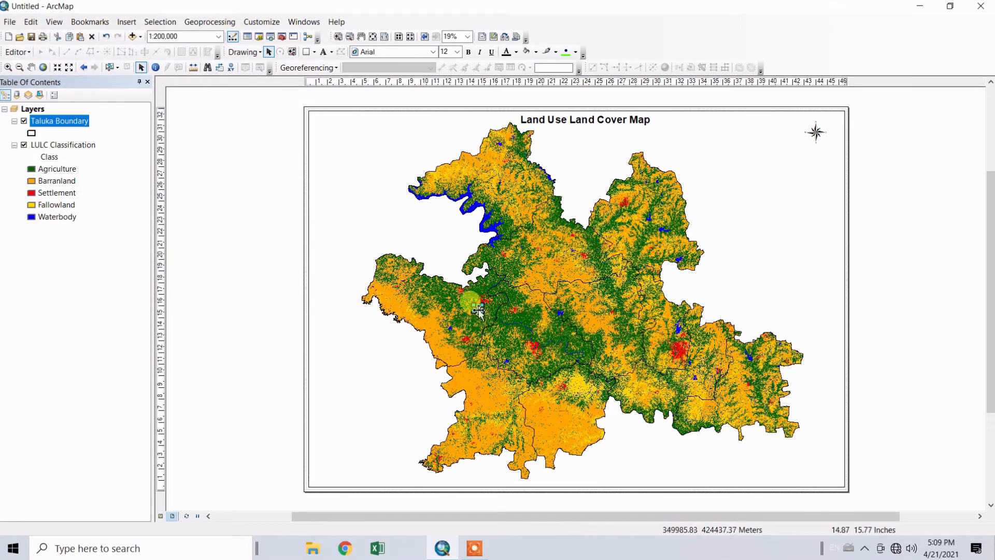
mouse_move(817, 156)
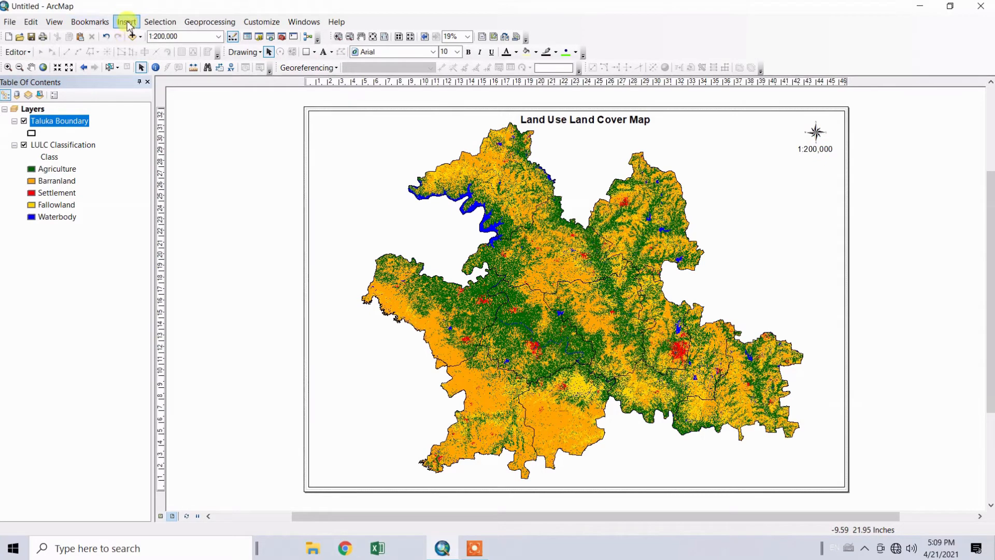
Step: Start a legend with Taluka Boundary first and LULC Classification re-added after it
left_click(126, 22)
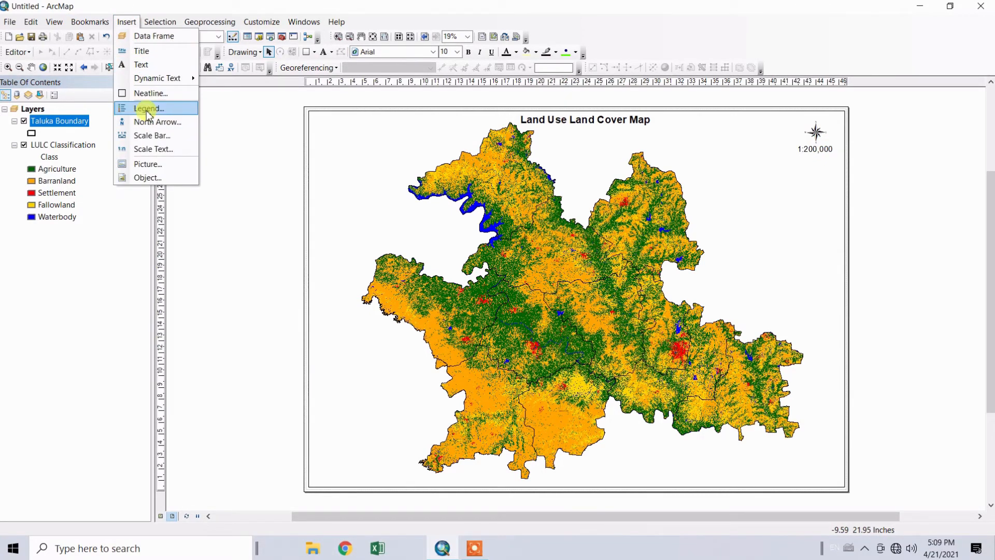
left_click(146, 107)
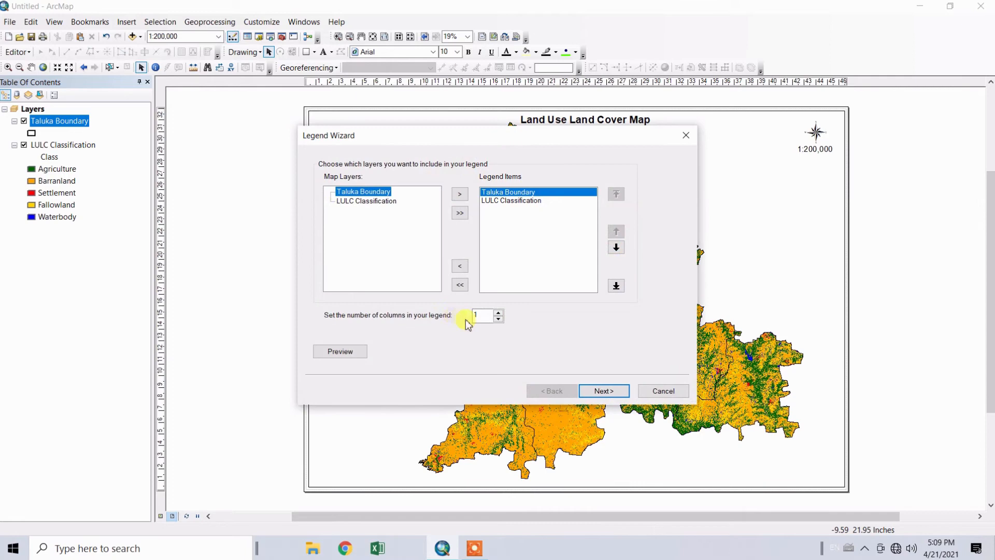
left_click(483, 315)
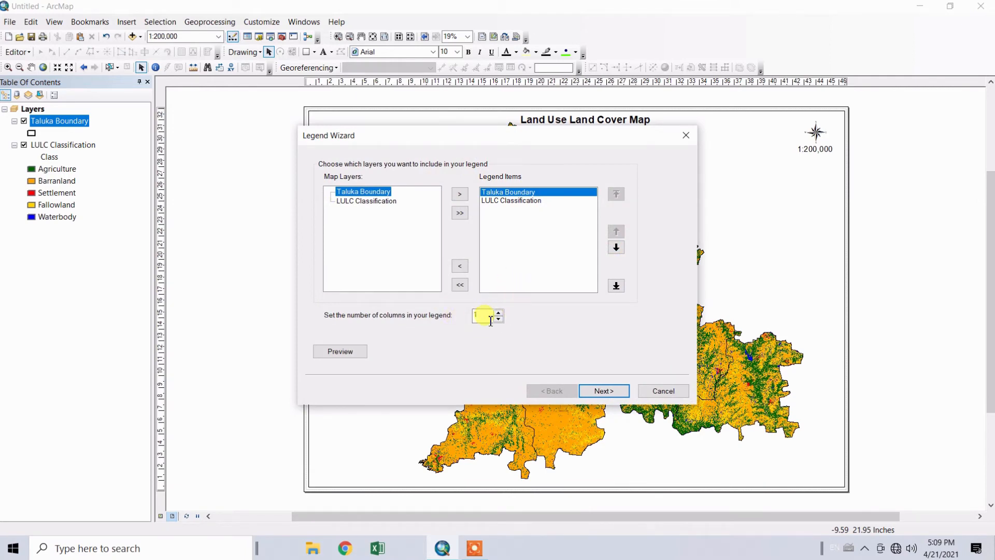
mouse_move(484, 309)
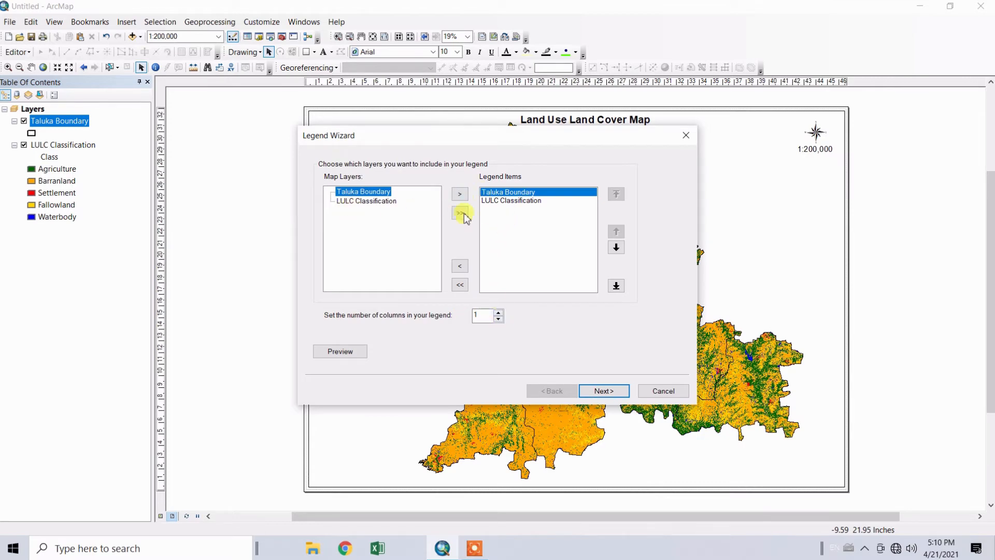
mouse_move(412, 221)
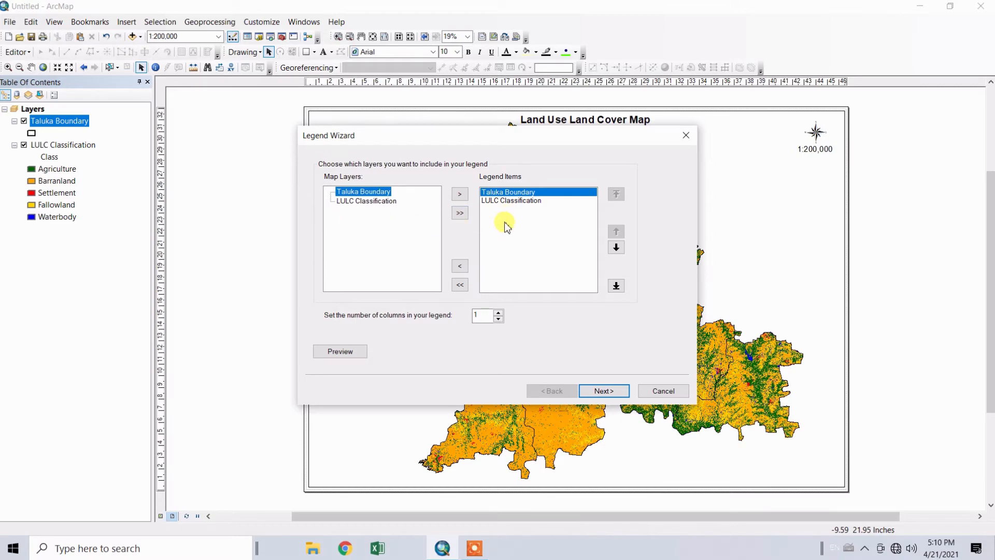
mouse_move(350, 180)
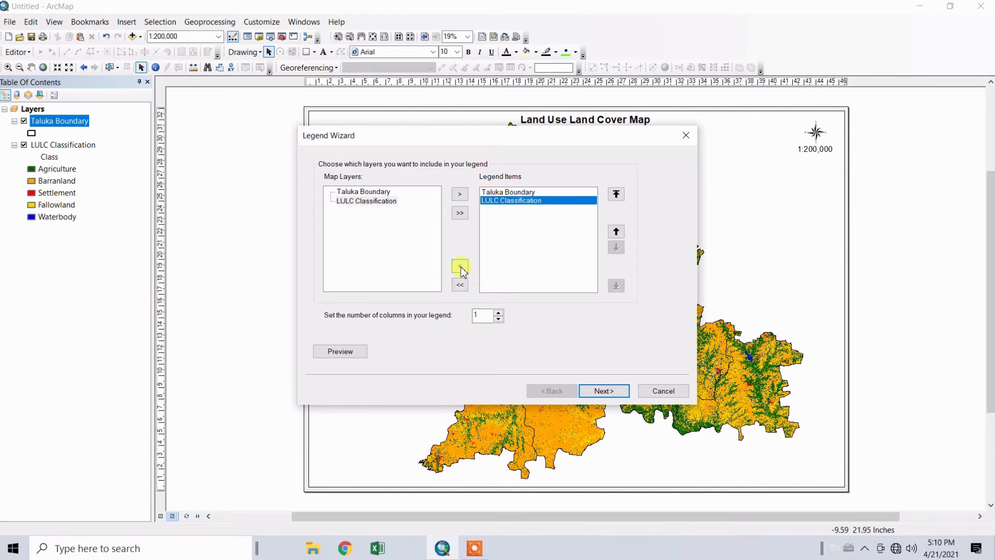
left_click(459, 265)
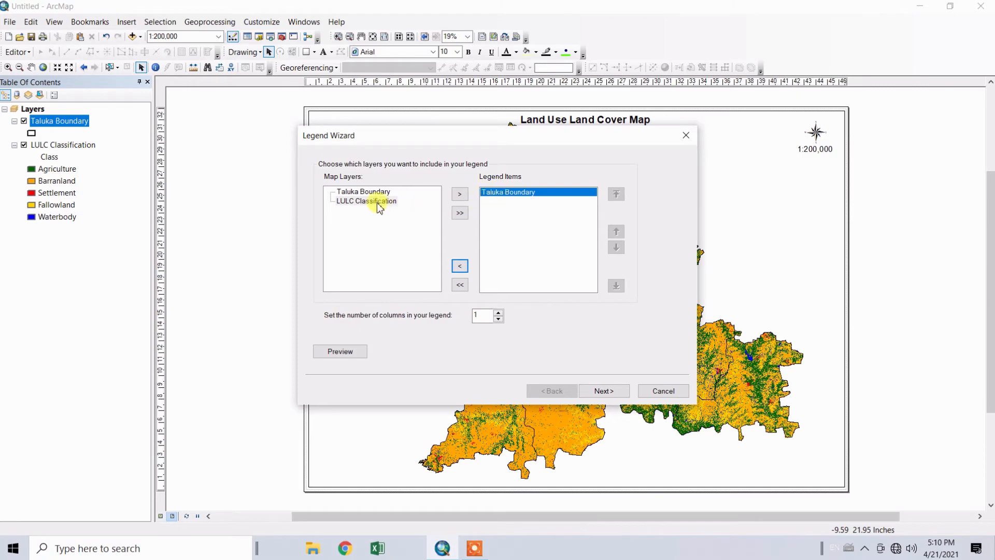
left_click(365, 200)
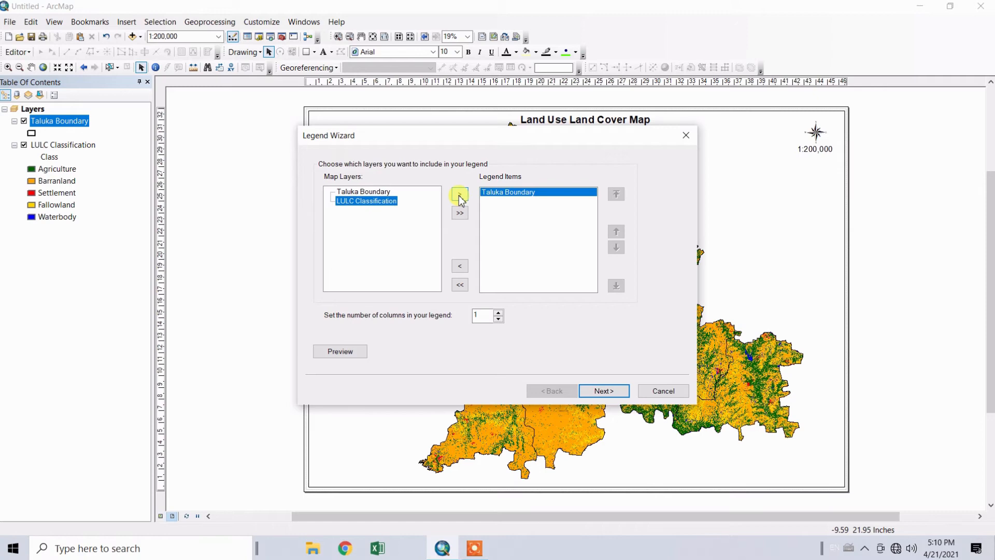
left_click(459, 194)
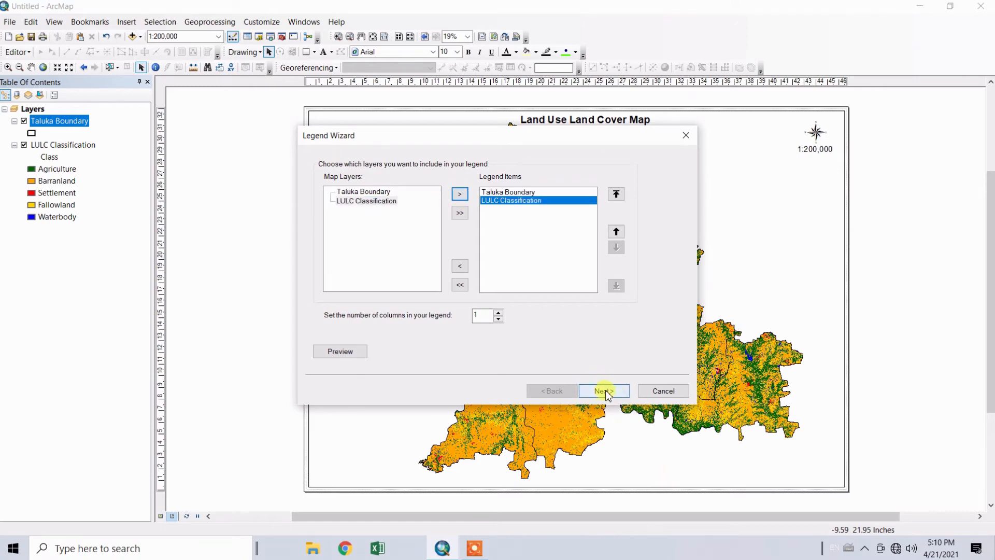
left_click(603, 391)
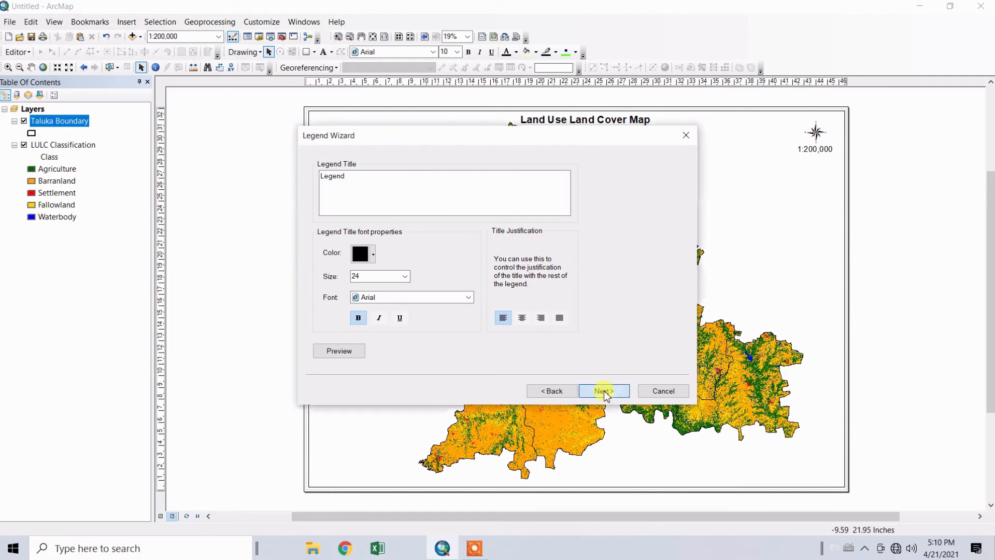
Step: Accept the default legend title, frame and patch settings and place the legend lower-right
left_click(603, 390)
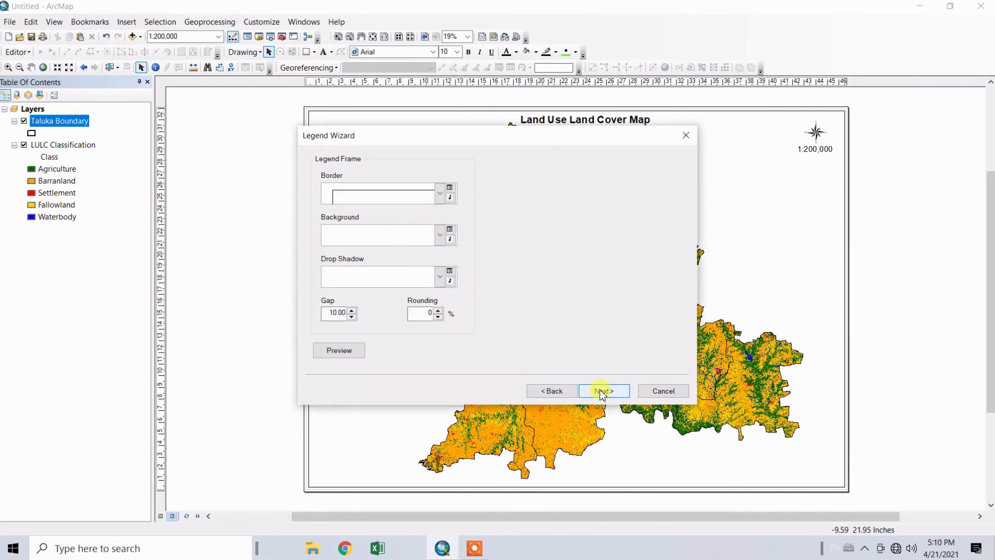
left_click(601, 391)
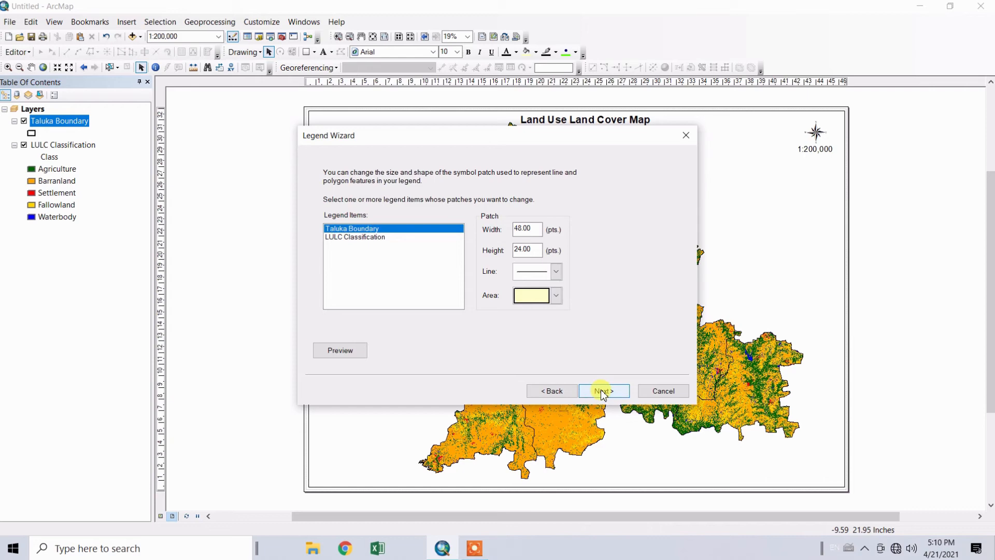
left_click(603, 391)
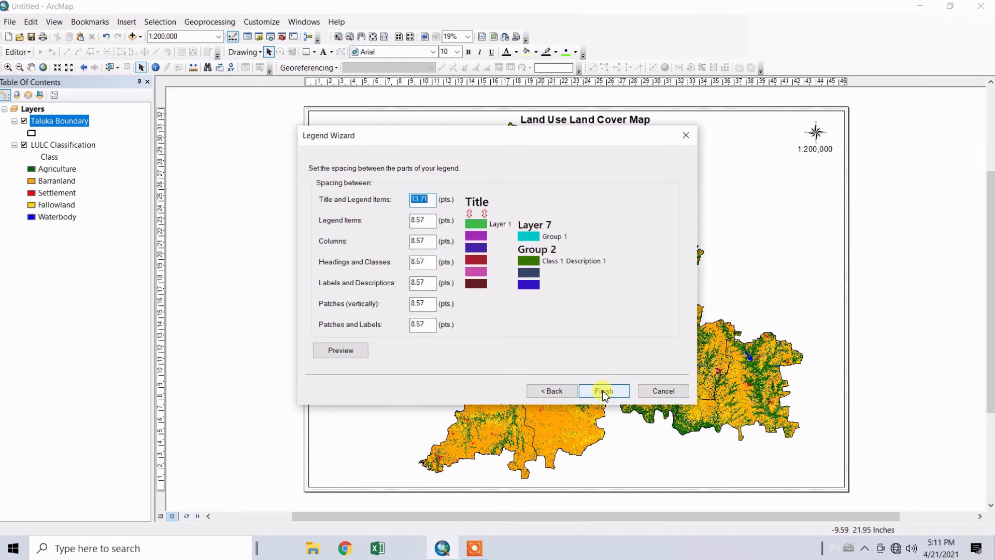
left_click(603, 390)
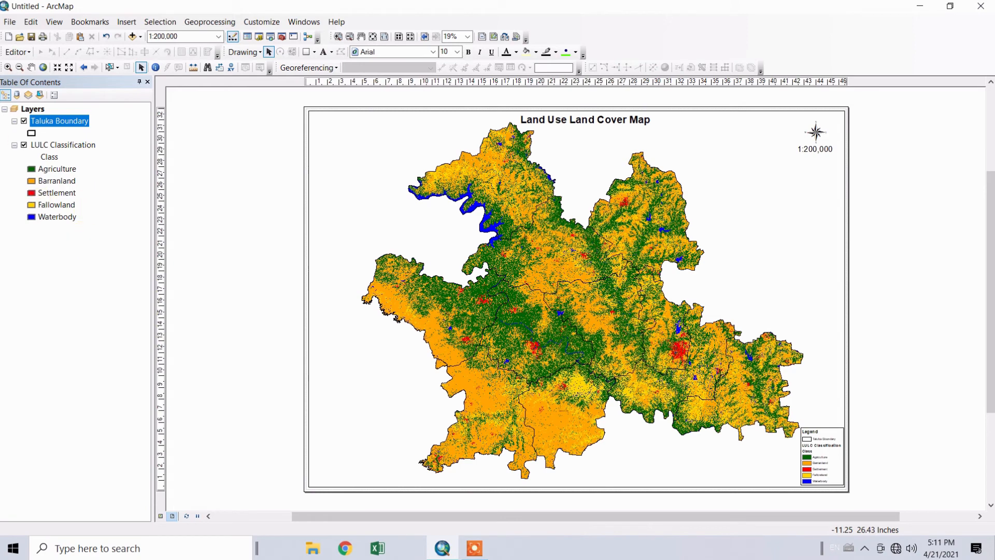
mouse_move(10, 22)
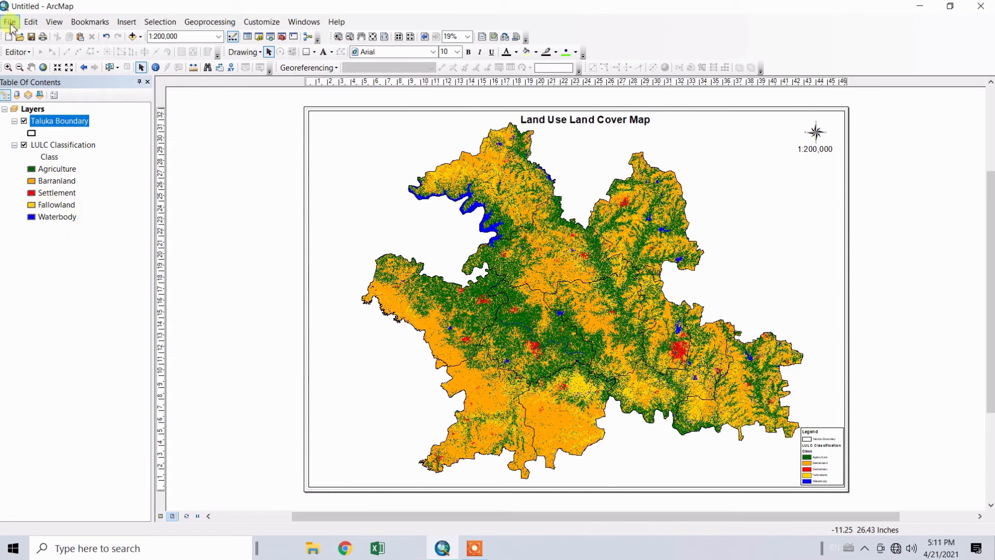
Step: Export the layout as a PDF named LULC Map in the LULC folder
left_click(10, 22)
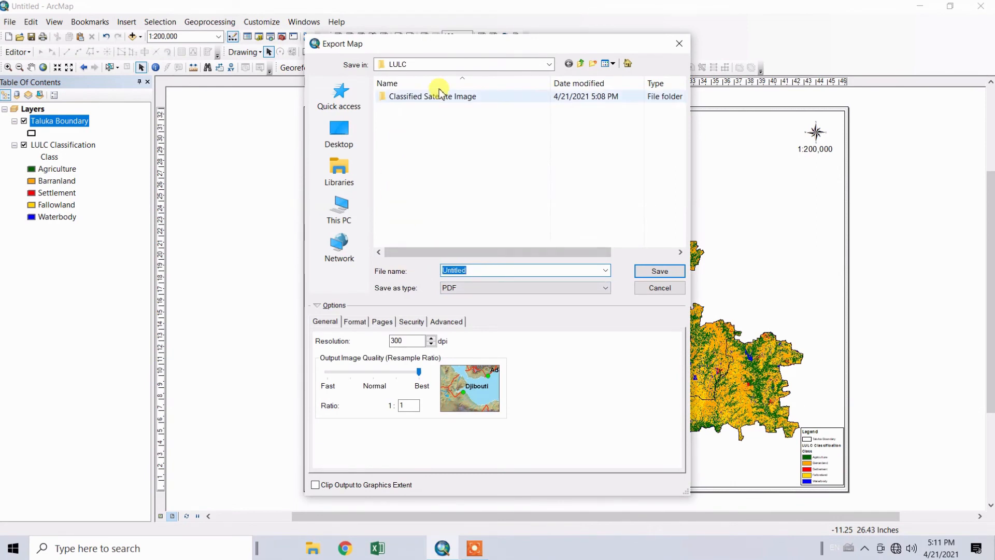
left_click(339, 134)
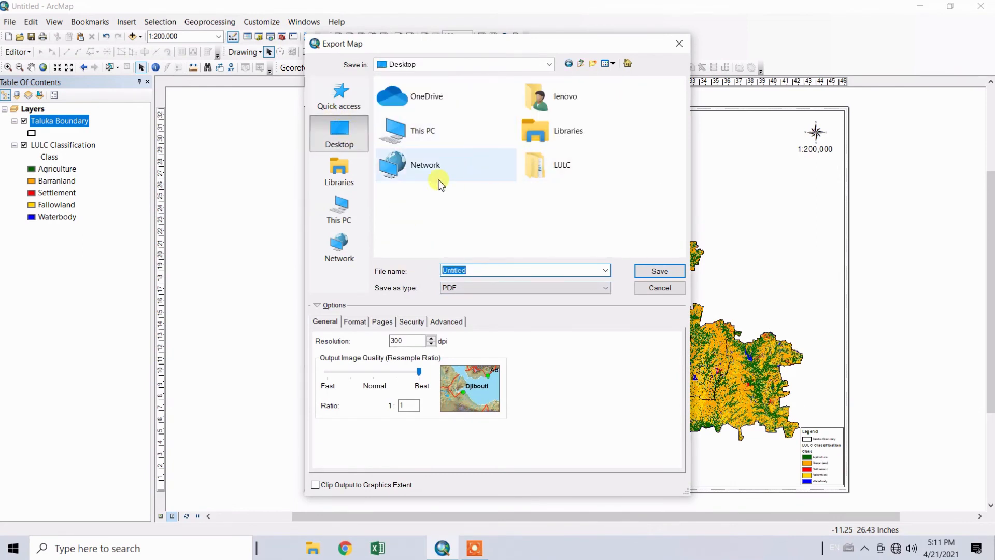
double_click(561, 165)
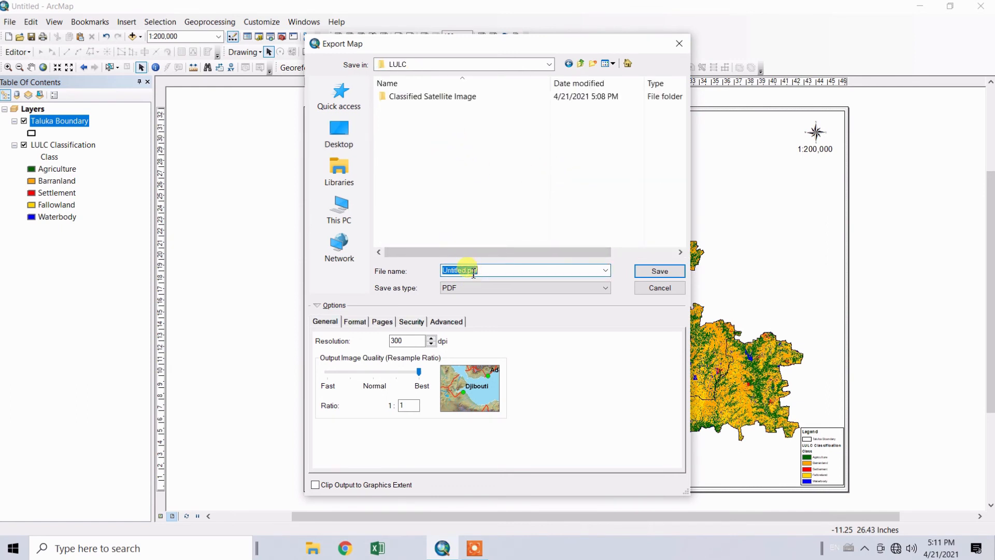
type("LULC Map")
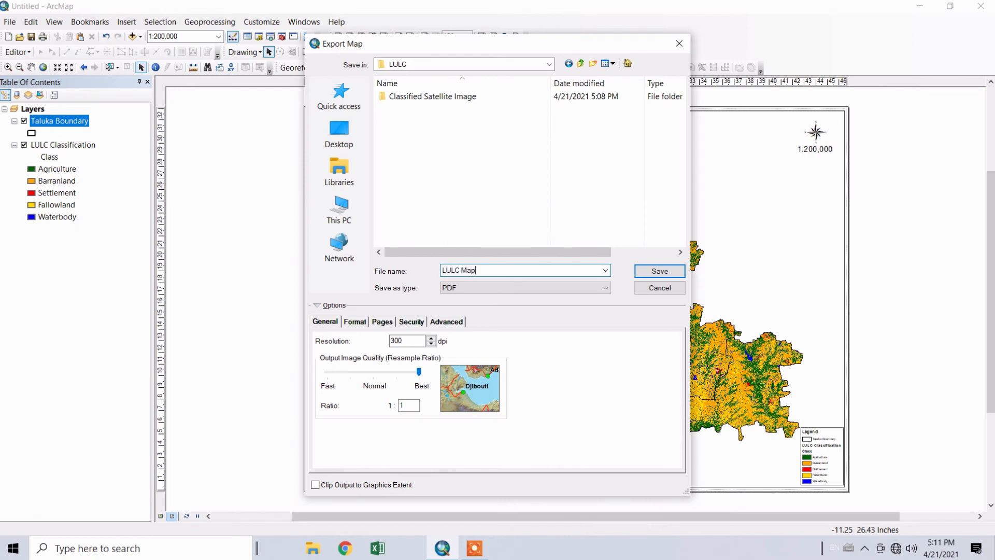
left_click(603, 287)
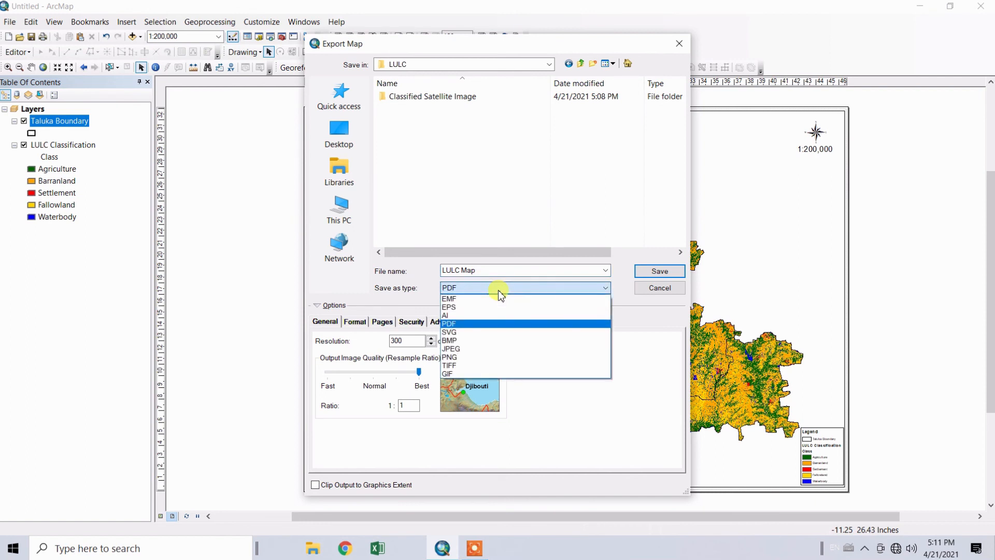
mouse_move(451, 332)
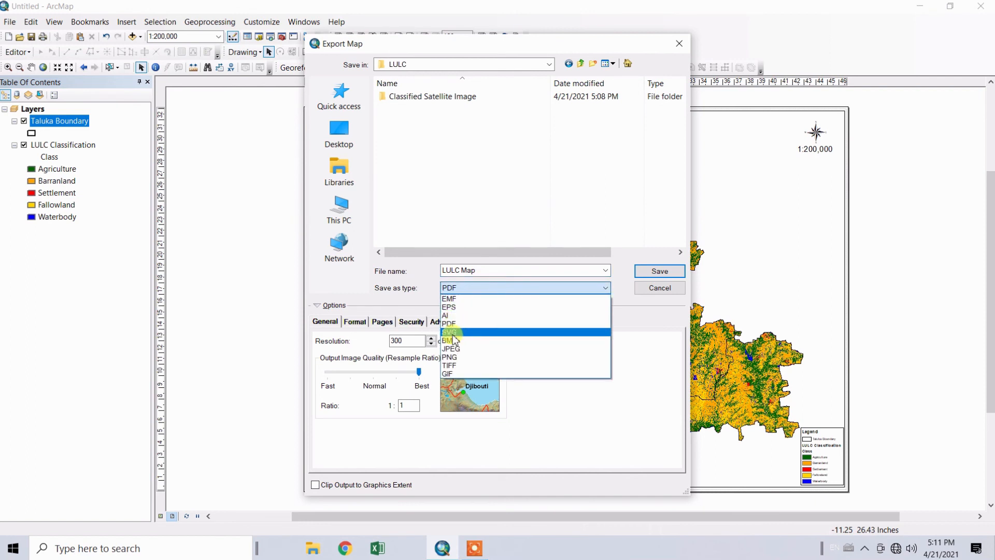
mouse_move(448, 323)
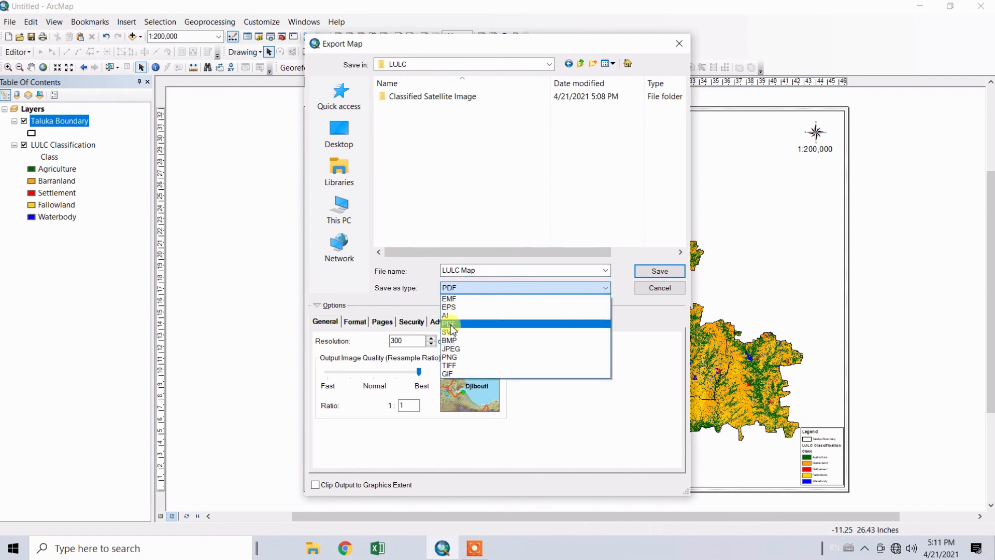
left_click(449, 287)
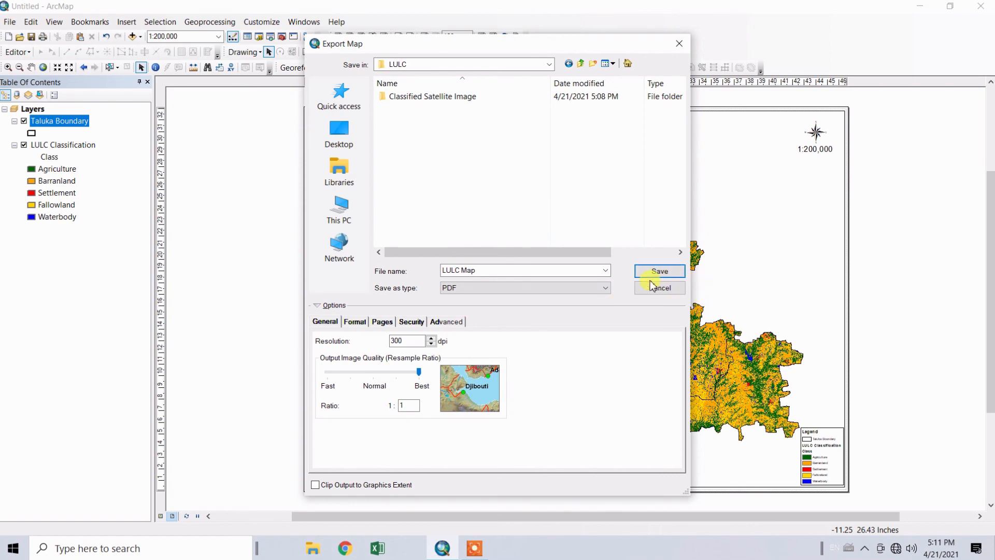
left_click(658, 270)
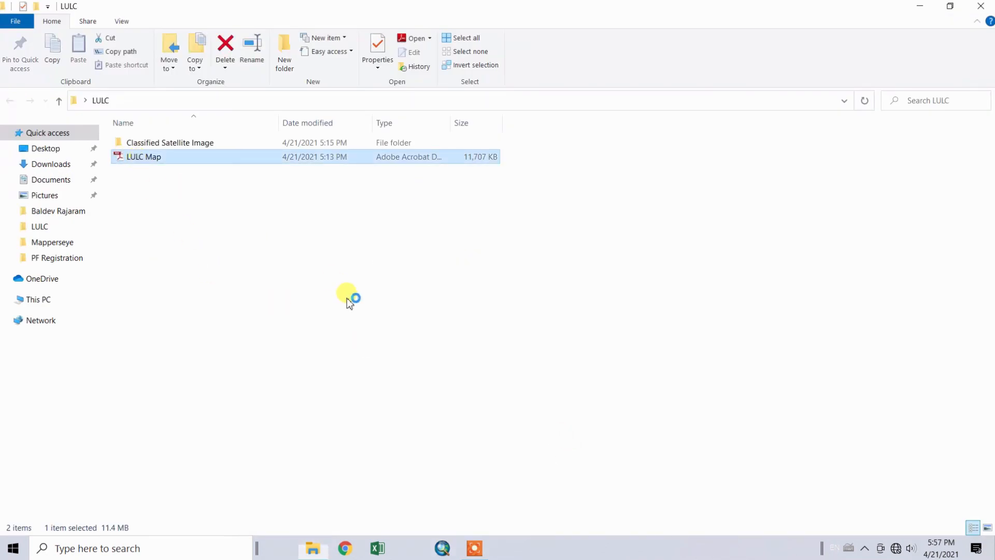
Step: Open the exported LULC Map PDF in Adobe Reader
double_click(143, 156)
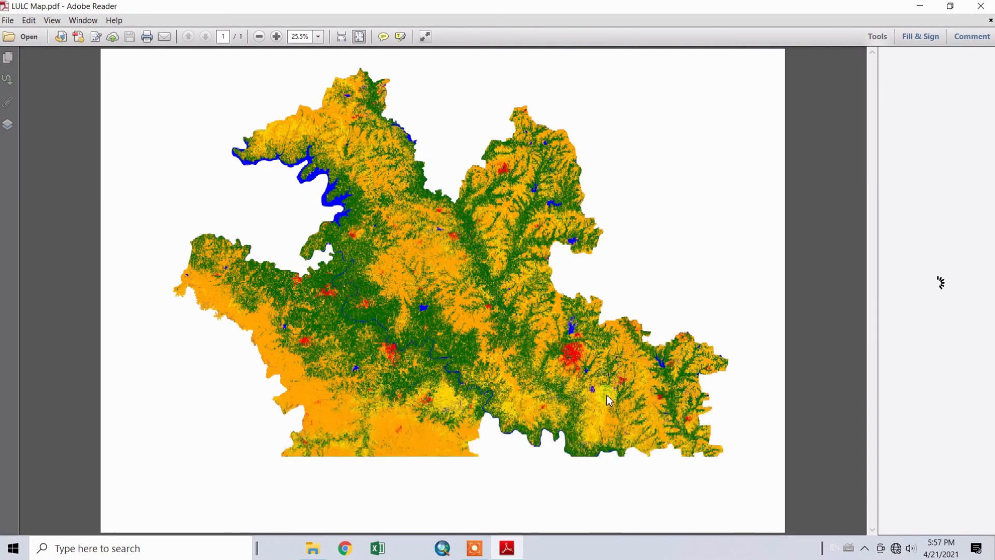